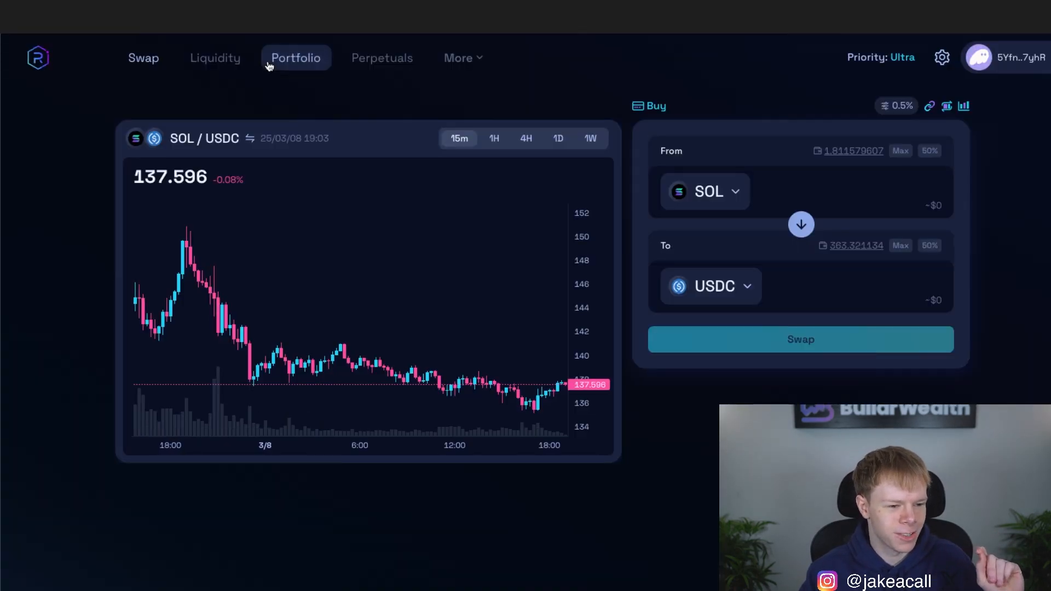
# Go from Raydium's Liquidity to Perpetuals and search 'ai16z' for the AI16Z-PERP market
pyautogui.click(295, 57)
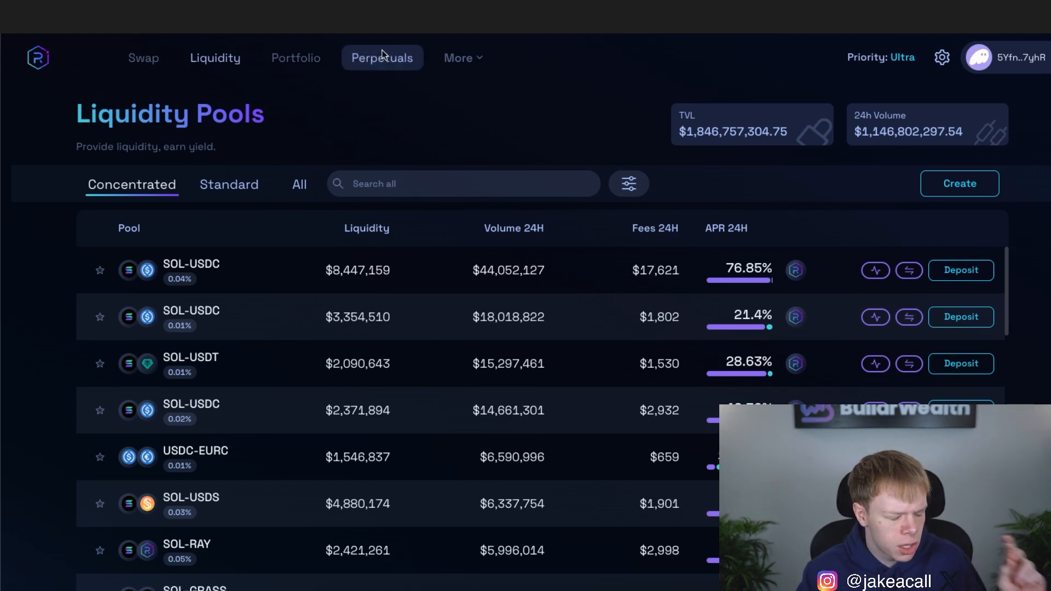
pyautogui.click(382, 57)
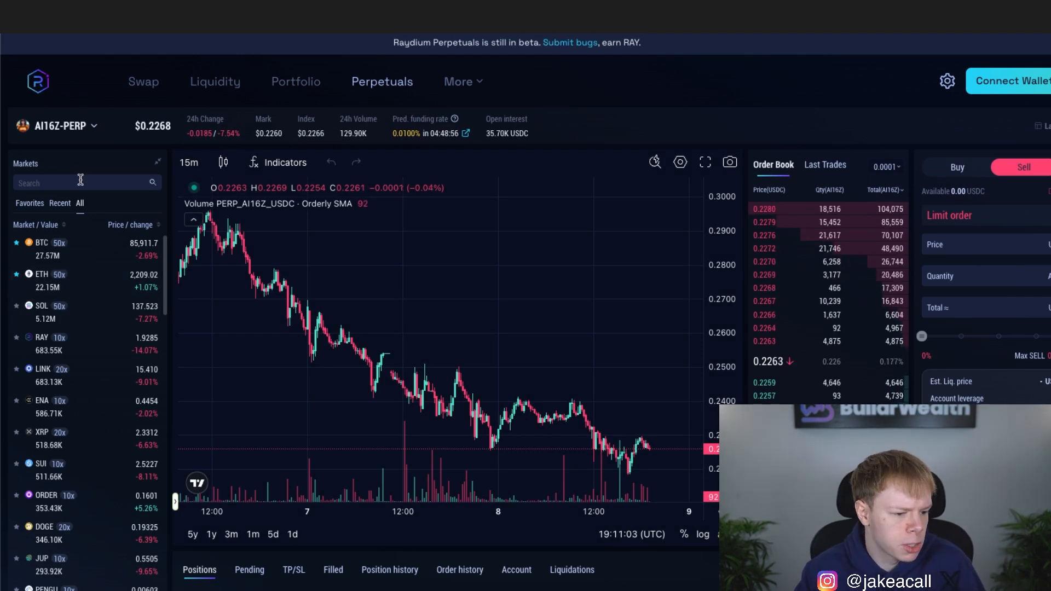
pyautogui.write('ai16z')
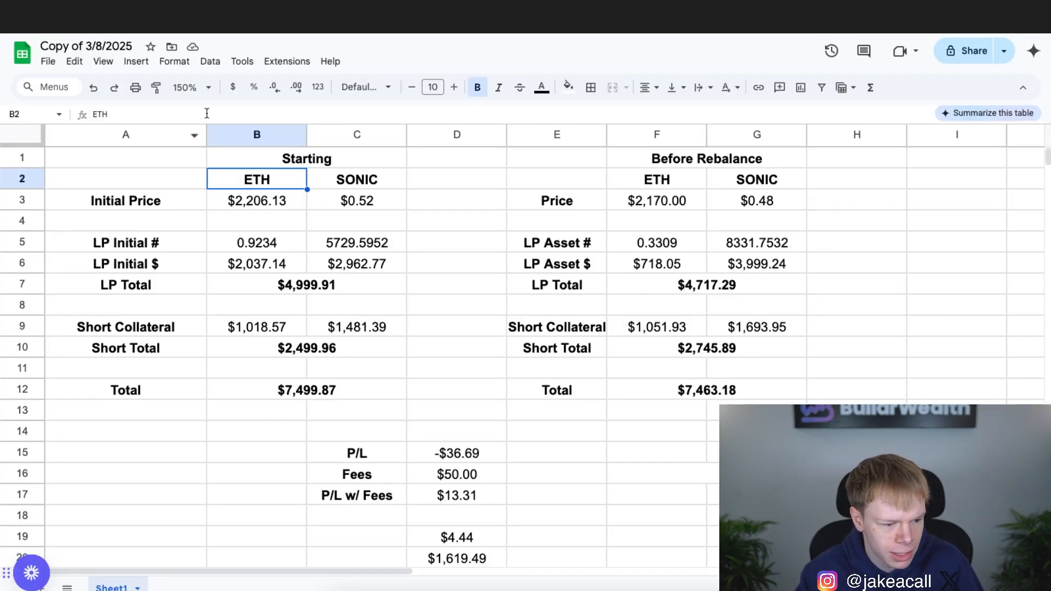
pyautogui.moveTo(192, 87)
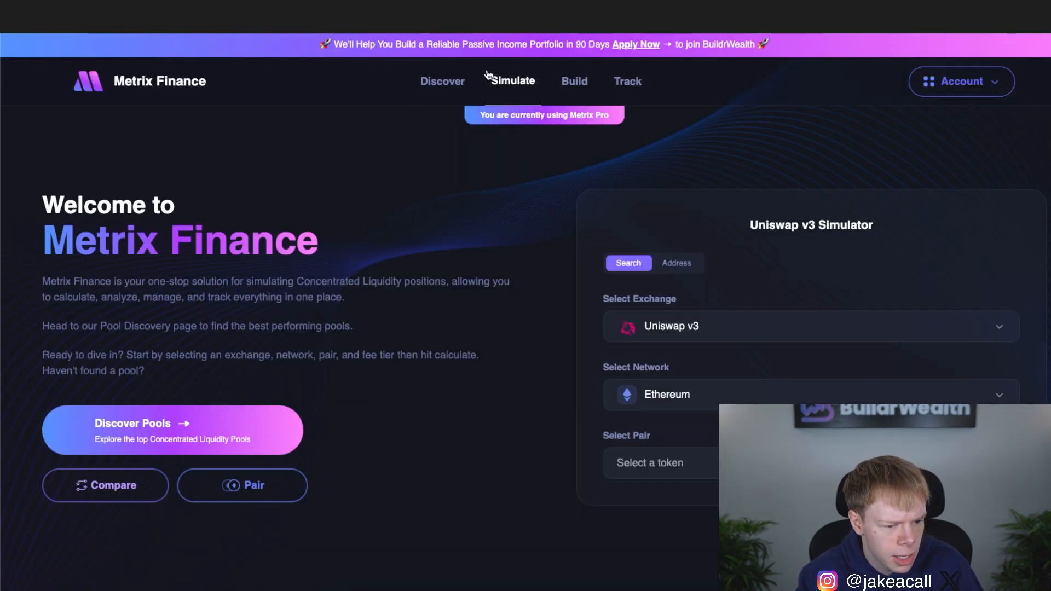
# Filter Discover to Orca and Raydium pools with TVL above 50000, sorted by Fees APR
pyautogui.click(441, 81)
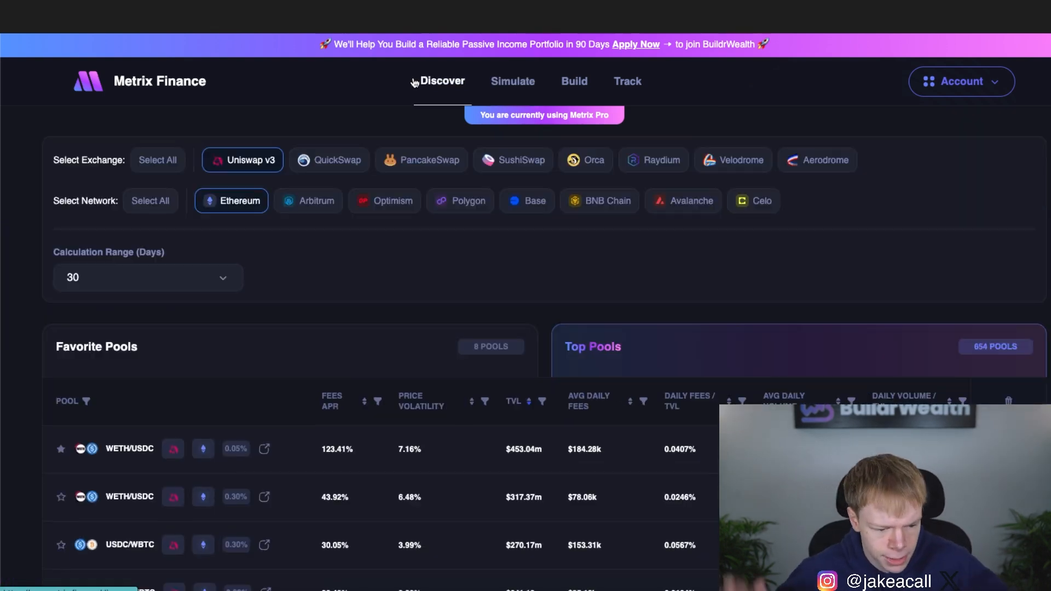
pyautogui.moveTo(568, 165)
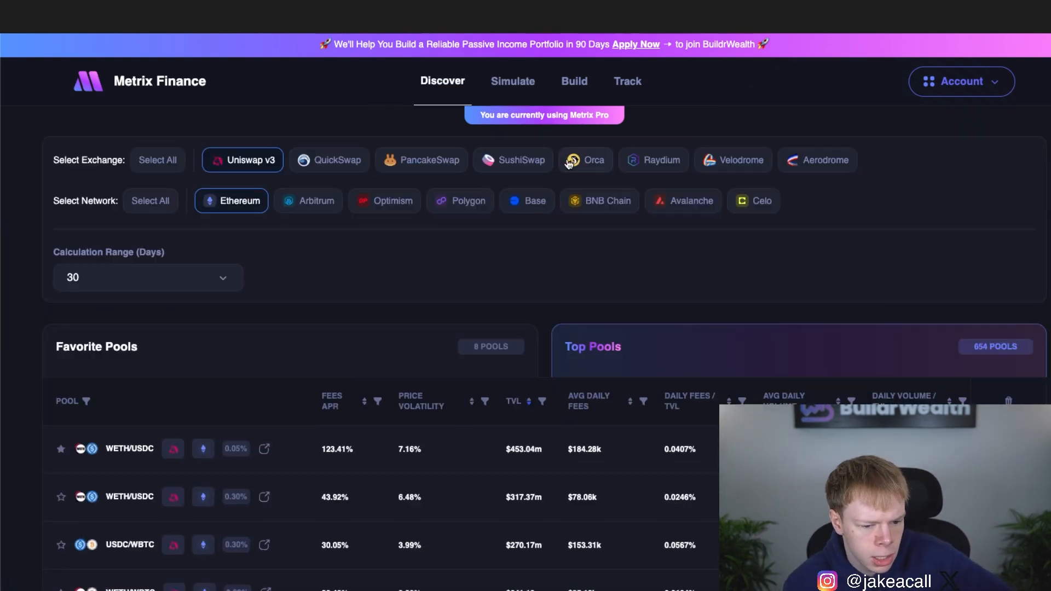
pyautogui.click(585, 159)
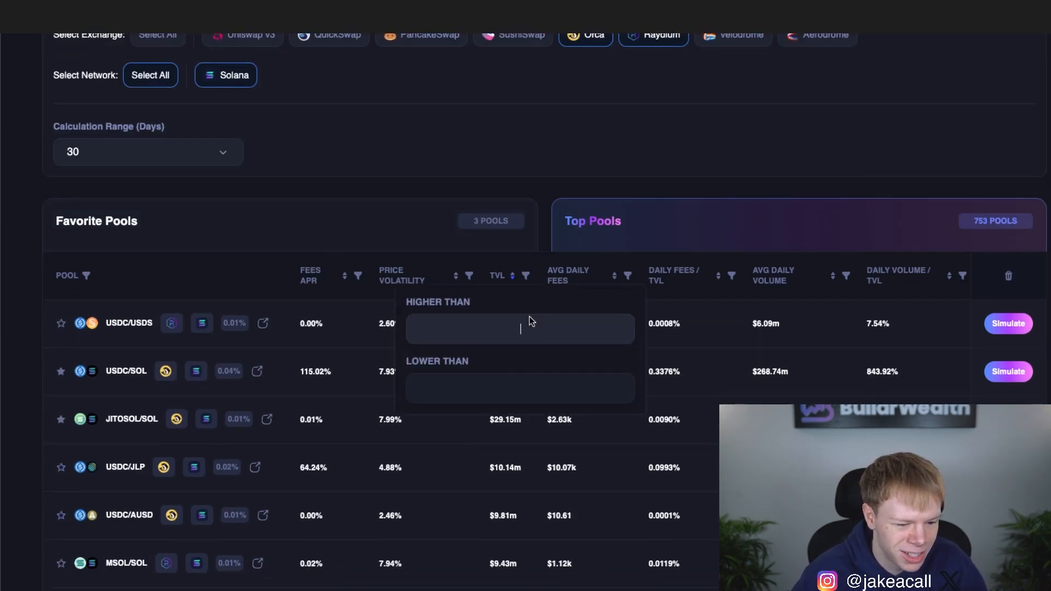
pyautogui.write('50000')
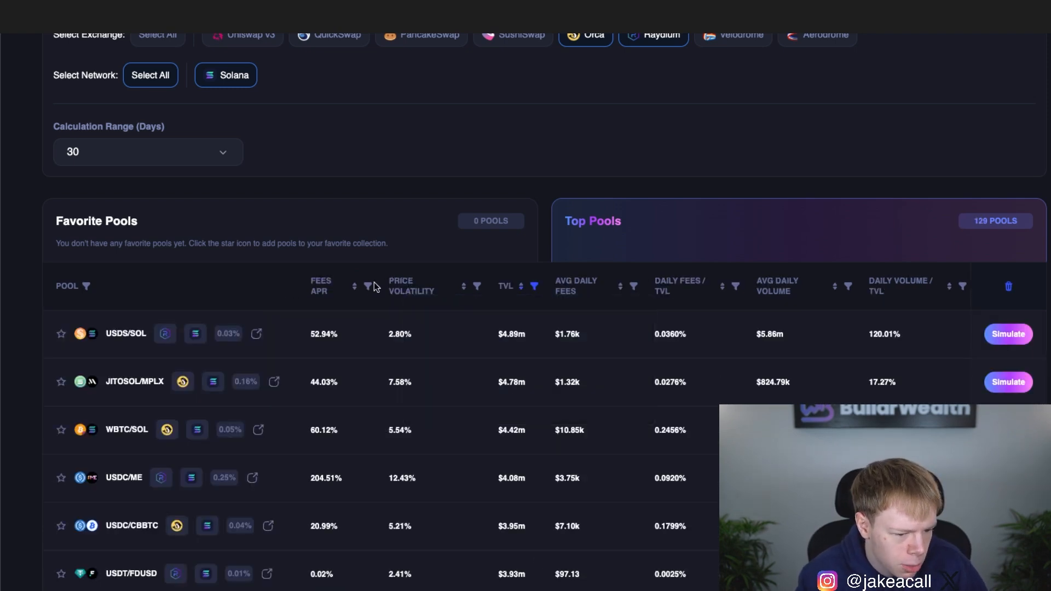
pyautogui.moveTo(338, 294)
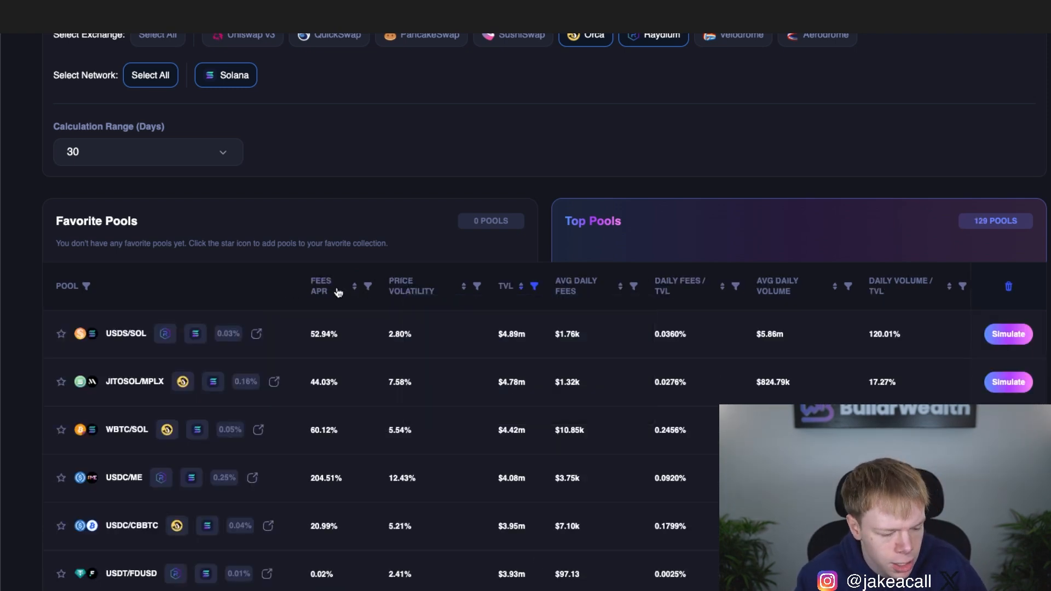
pyautogui.click(328, 284)
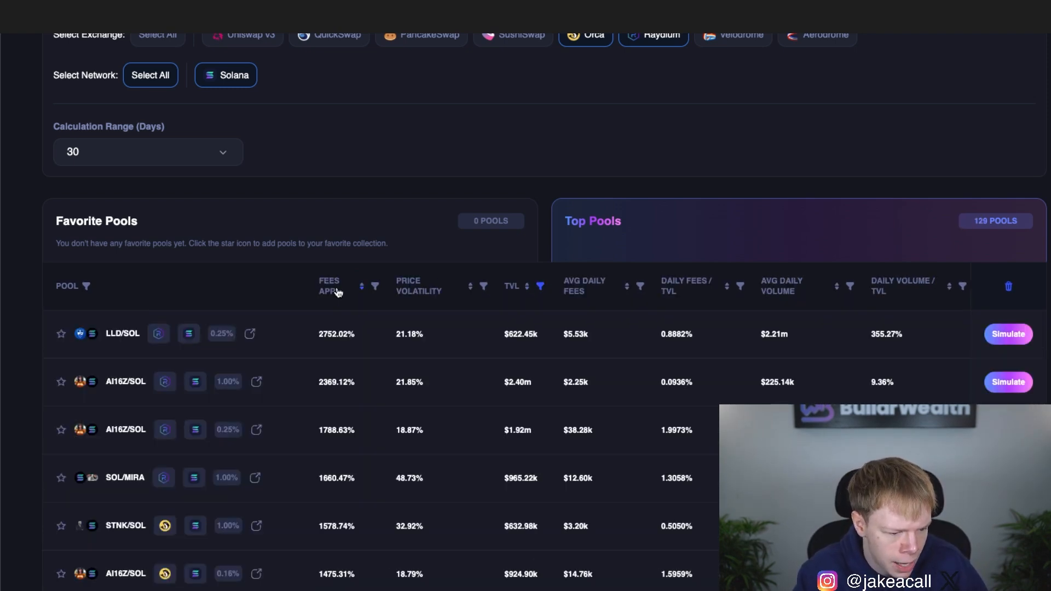
pyautogui.scroll(-3)
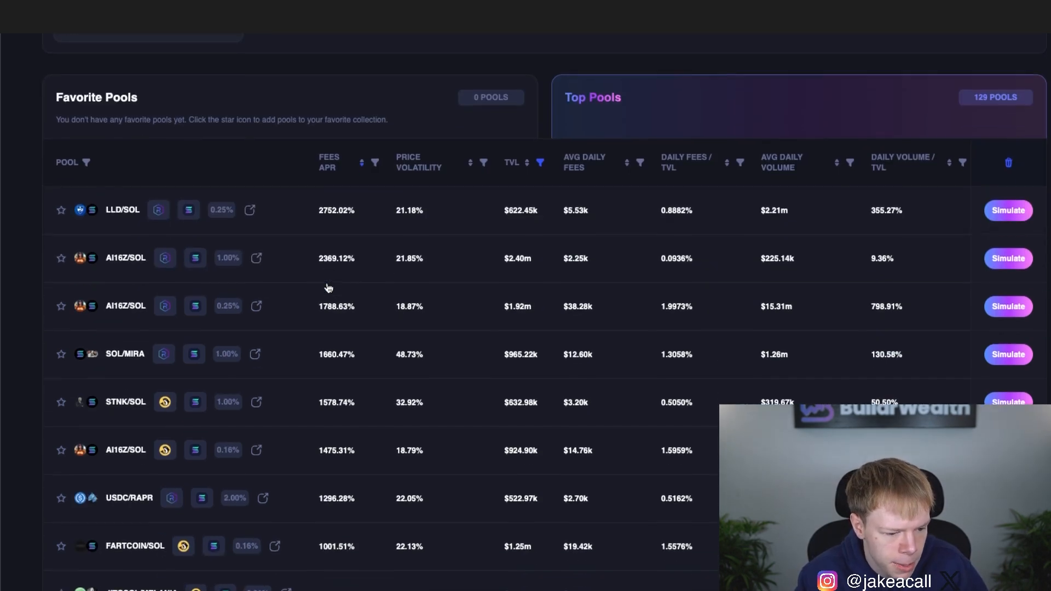
pyautogui.moveTo(511, 293)
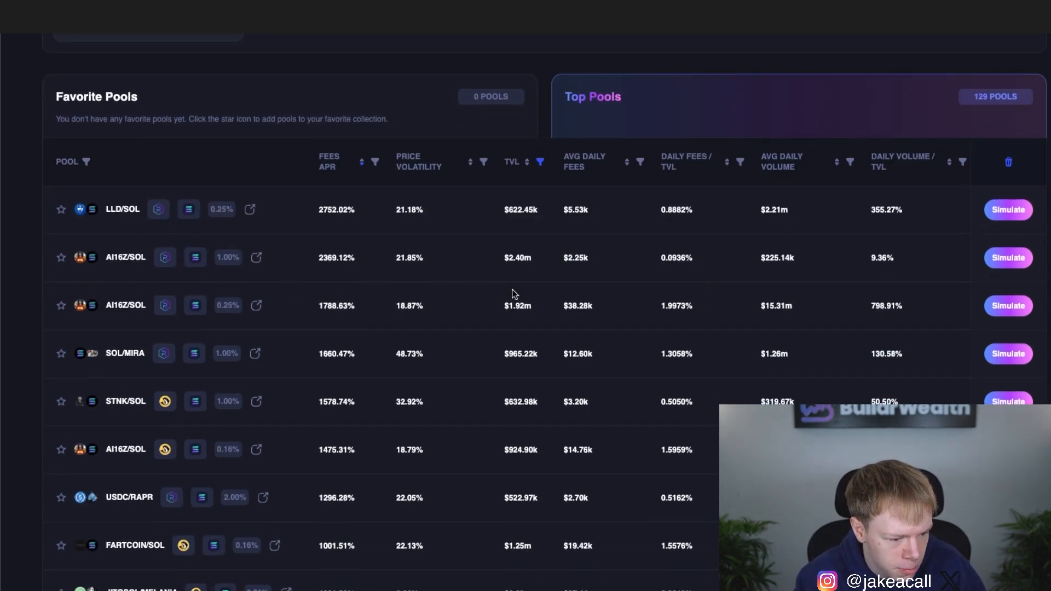
pyautogui.moveTo(1015, 296)
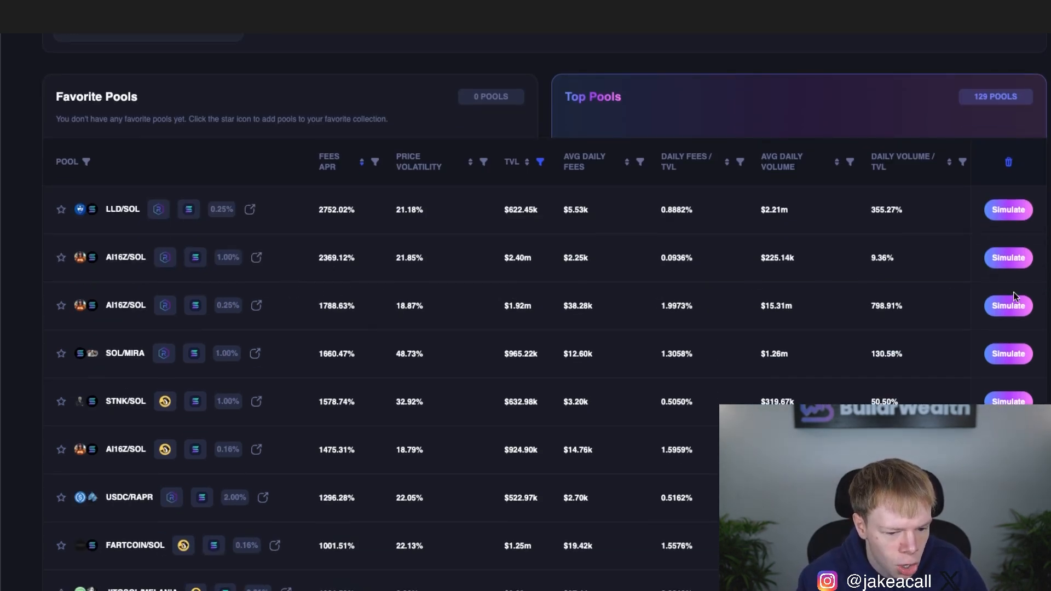
pyautogui.moveTo(777, 302)
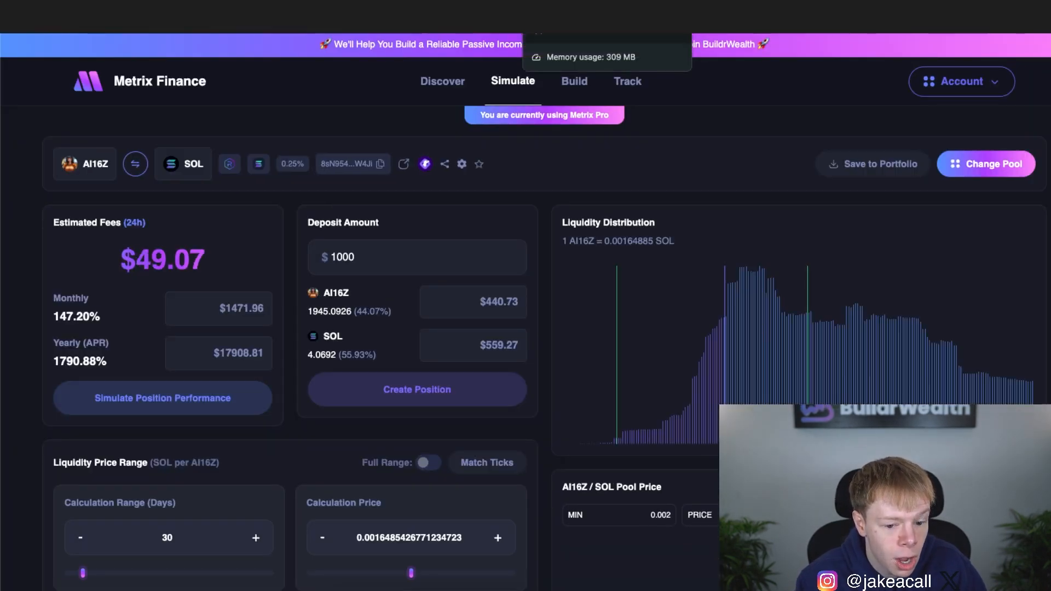
# Set the AI16Z/SOL 0.25% simulation price range to min 400 and max 800
pyautogui.scroll(-3)
pyautogui.write('5000')
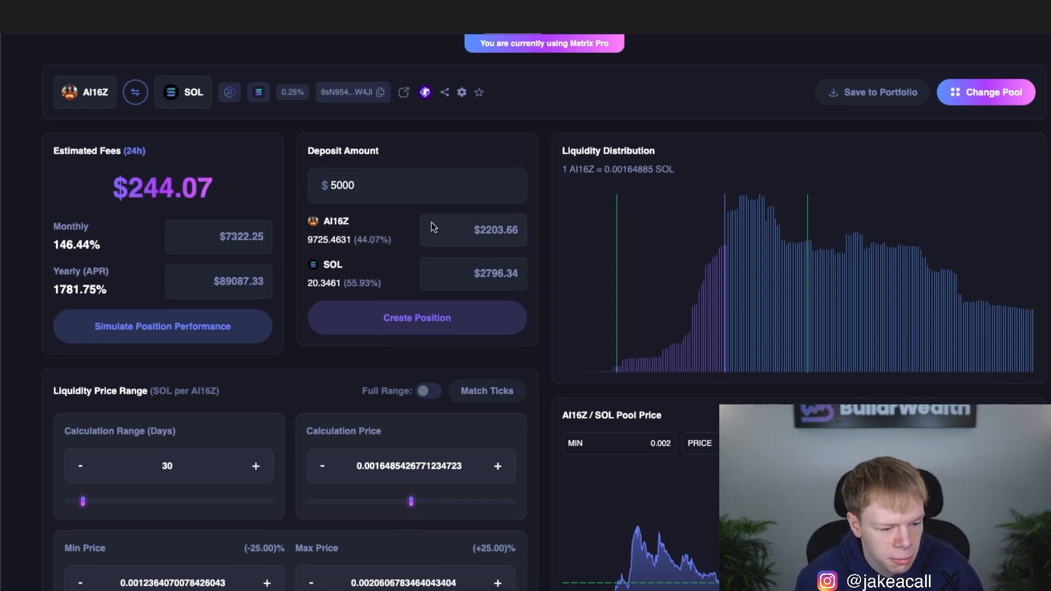
pyautogui.scroll(-3)
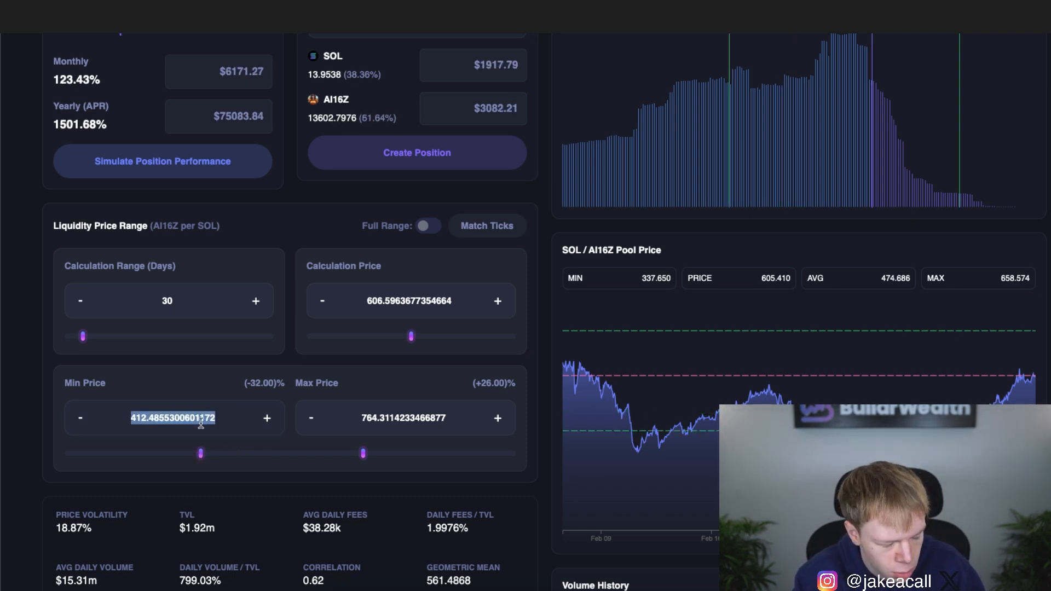
pyautogui.write('400')
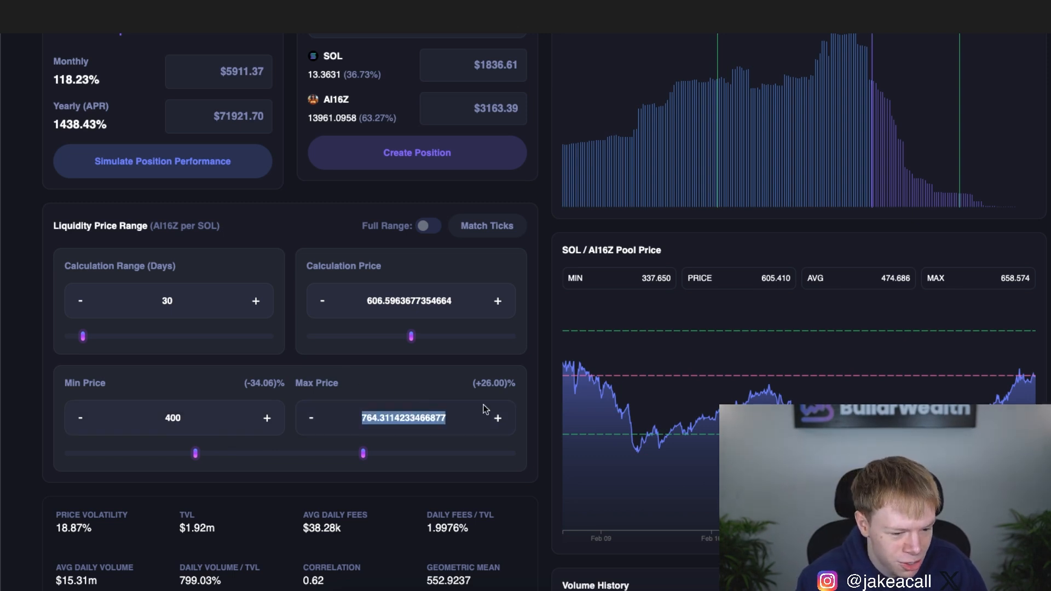
pyautogui.write('800')
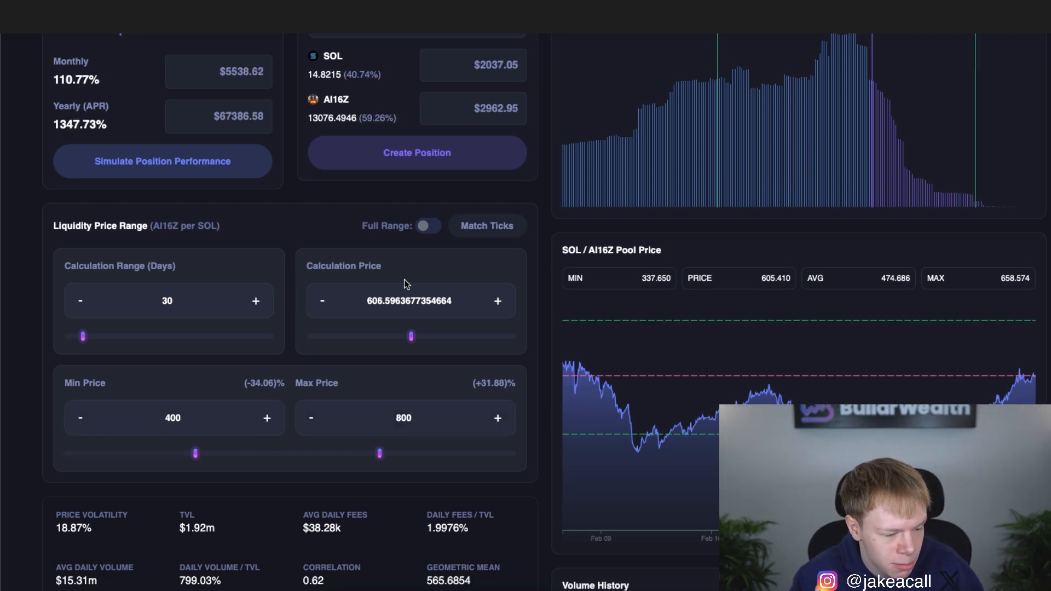
pyautogui.scroll(-3)
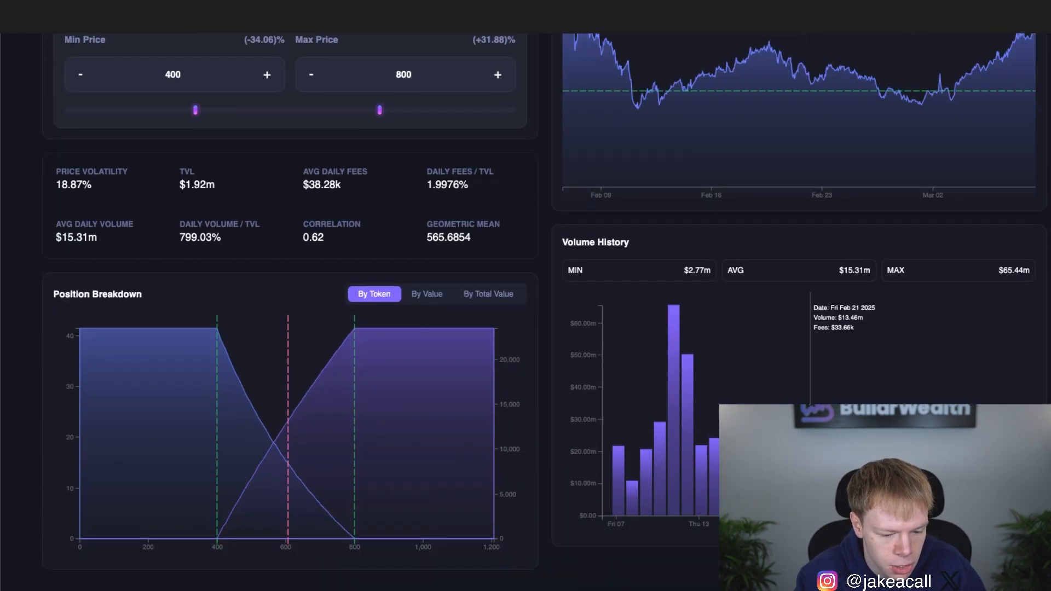
pyautogui.scroll(3)
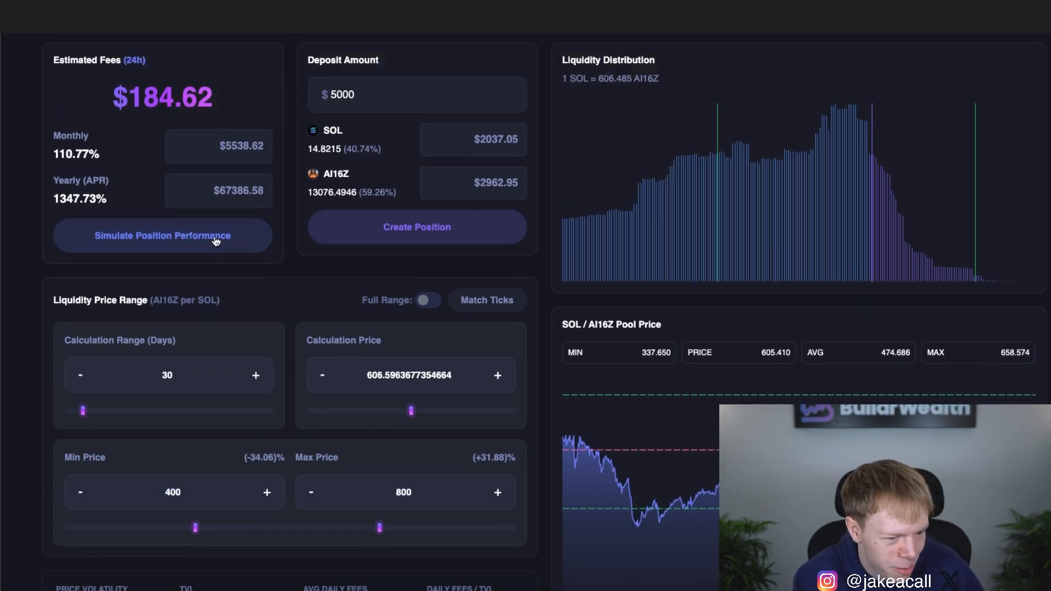
# Open Simulate Position Performance and copy the current AI16Z and SOL USD prices
pyautogui.click(162, 235)
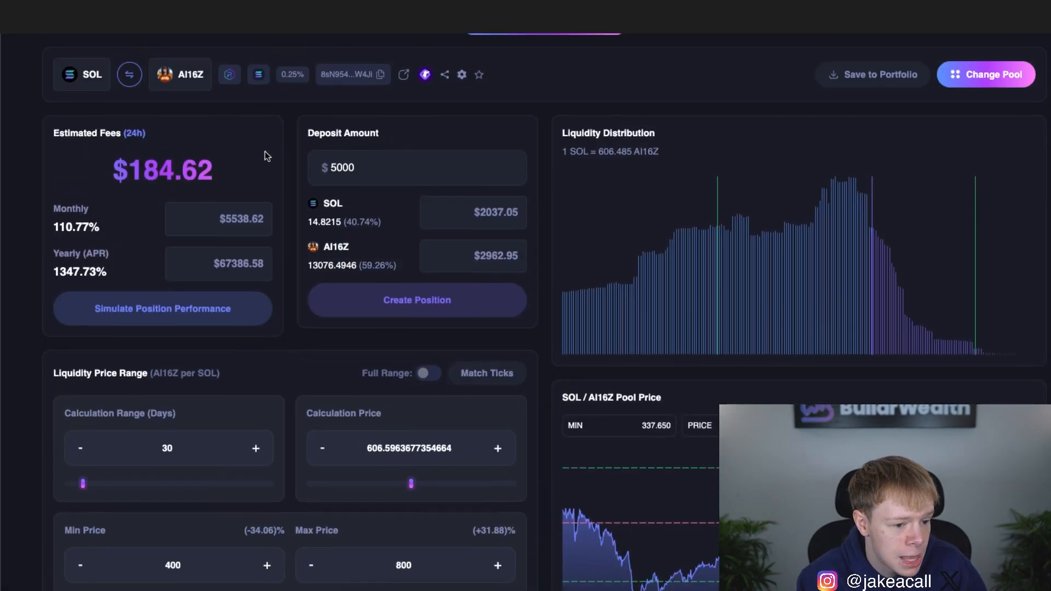
pyautogui.click(460, 74)
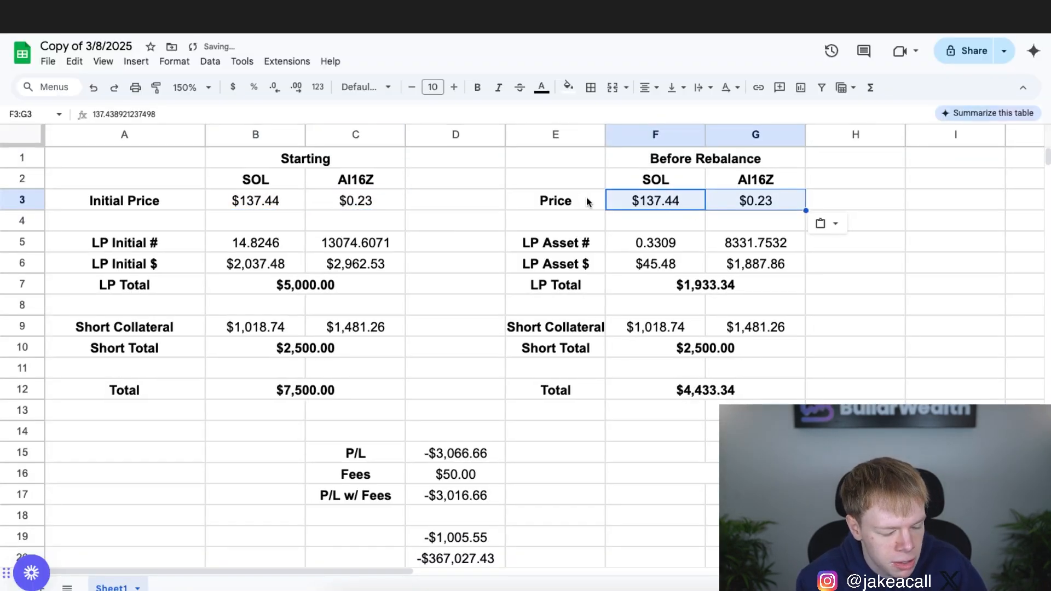
pyautogui.moveTo(553, 230)
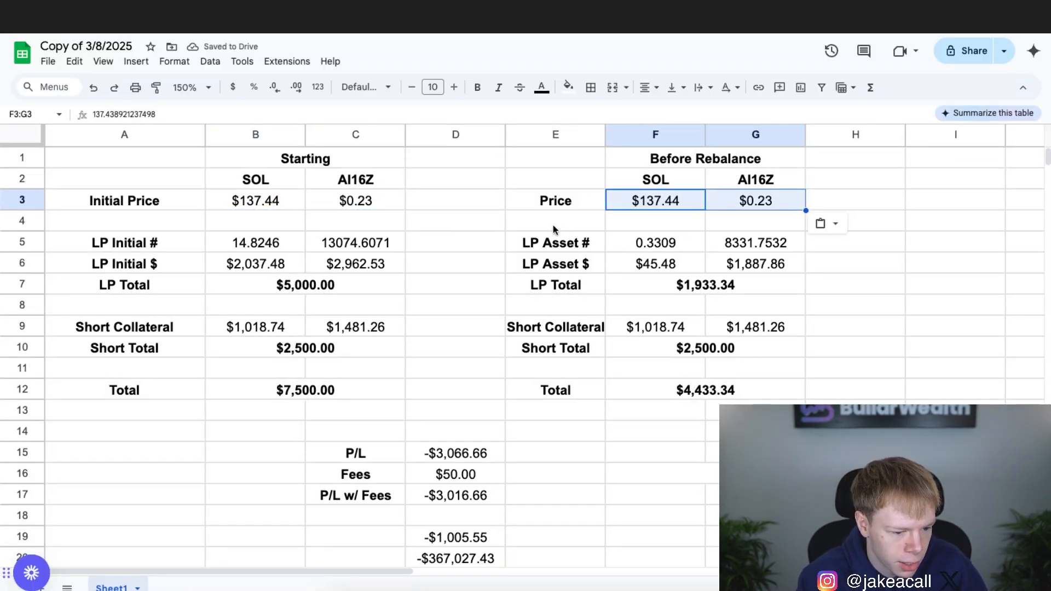
# Switch back to the Metrix Finance position performance simulation
pyautogui.click(255, 243)
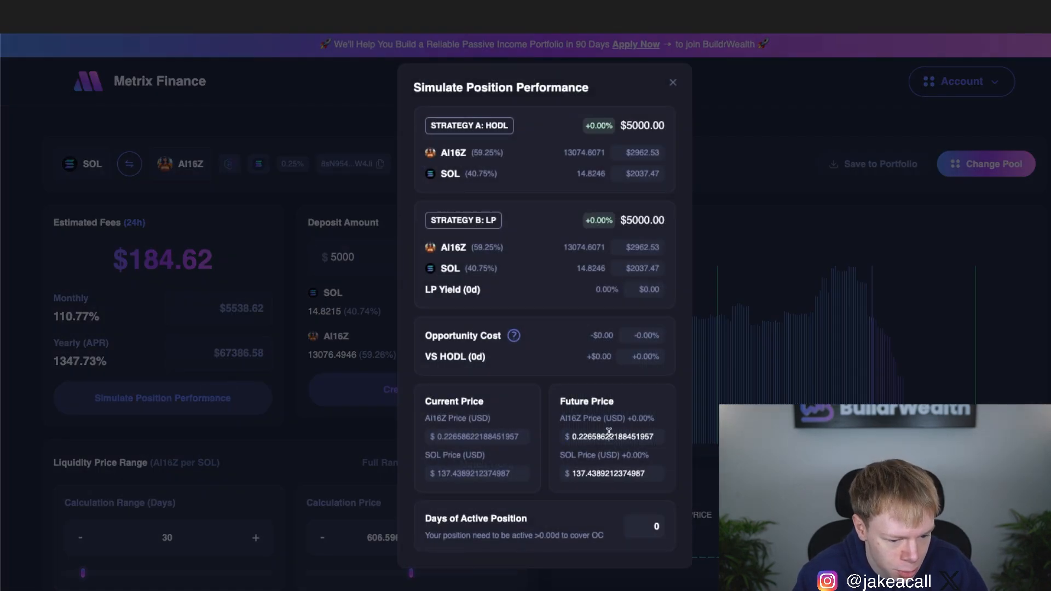
# Enter future prices of $0.25 AI16Z and $140 SOL, then select the LP SOL amount
pyautogui.write('0.25')
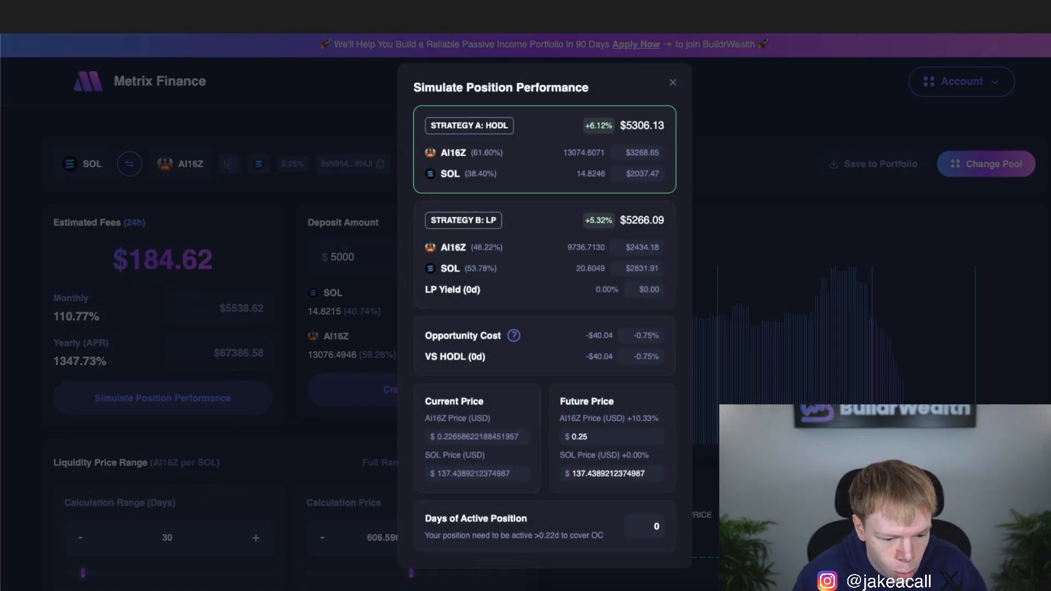
pyautogui.moveTo(608, 434)
pyautogui.write('1')
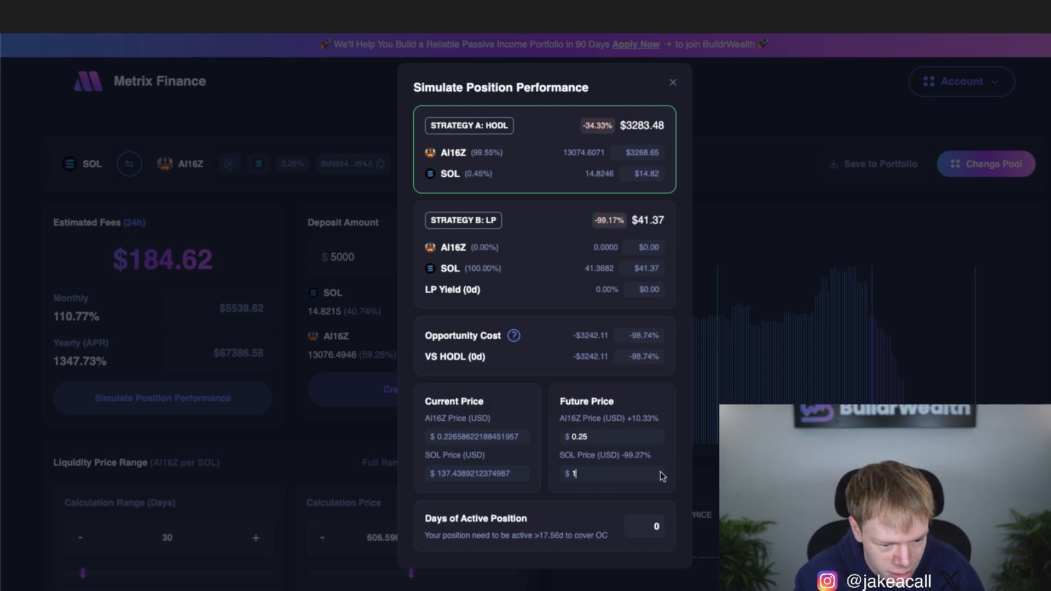
pyautogui.write('40')
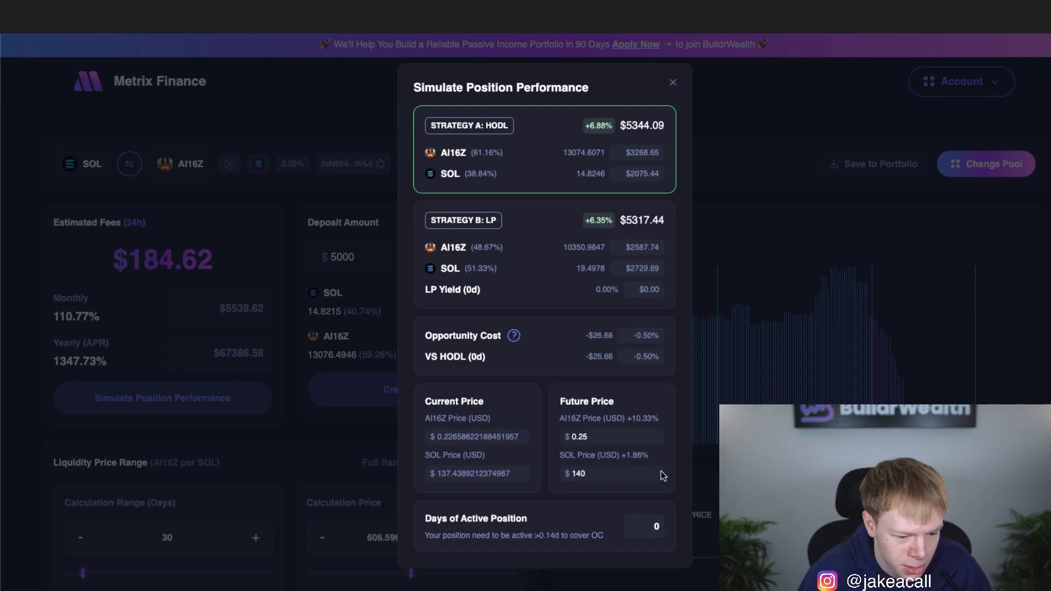
pyautogui.moveTo(811, 273)
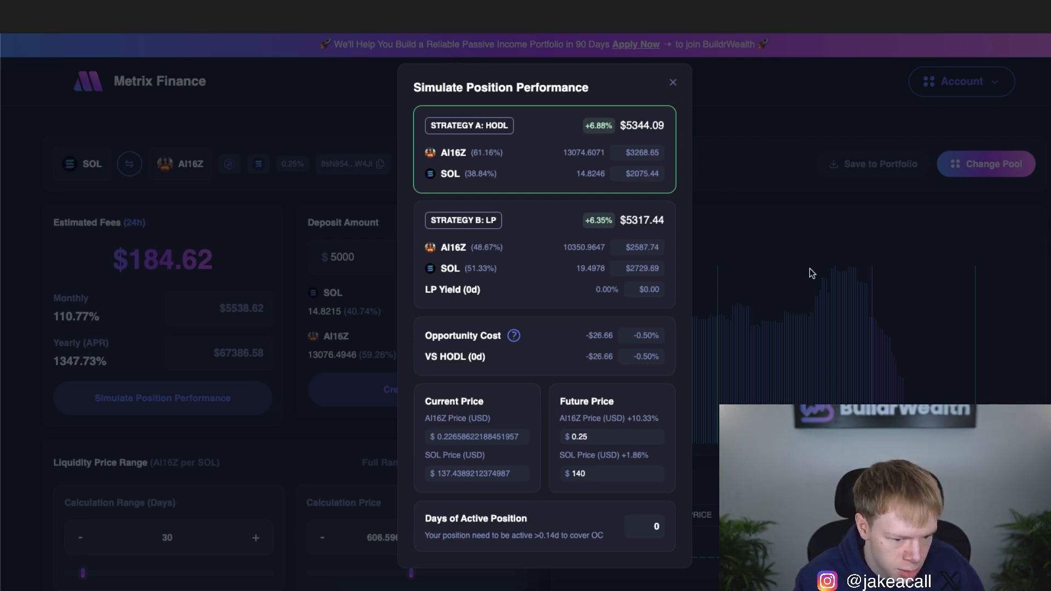
pyautogui.moveTo(684, 220)
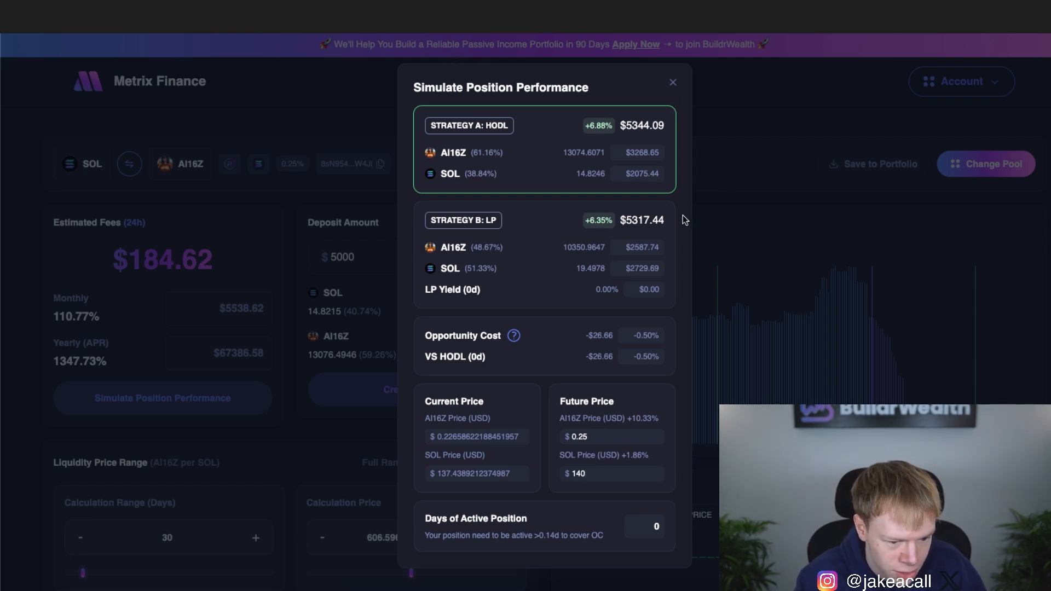
pyautogui.doubleClick(583, 246)
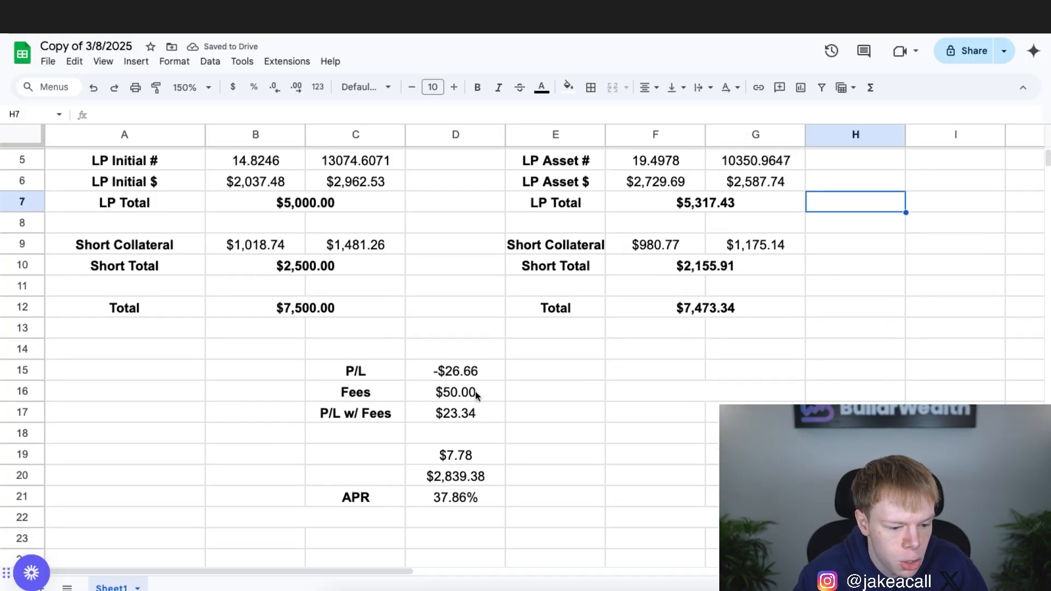
# Clear the D16 fees value and compare the AI16Z LP amounts in G5 and C5
pyautogui.click(454, 370)
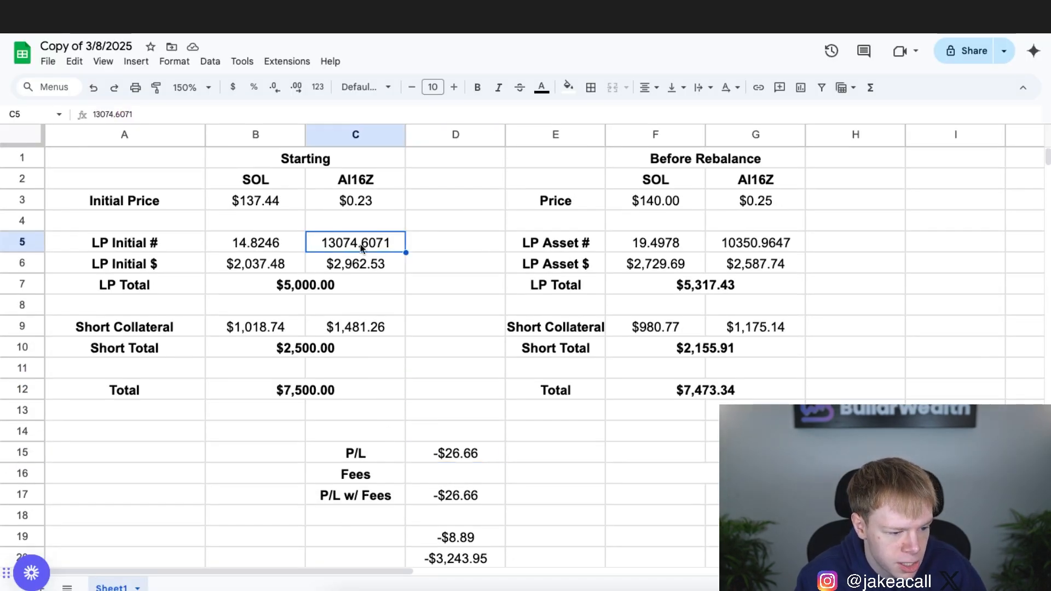
pyautogui.moveTo(774, 247)
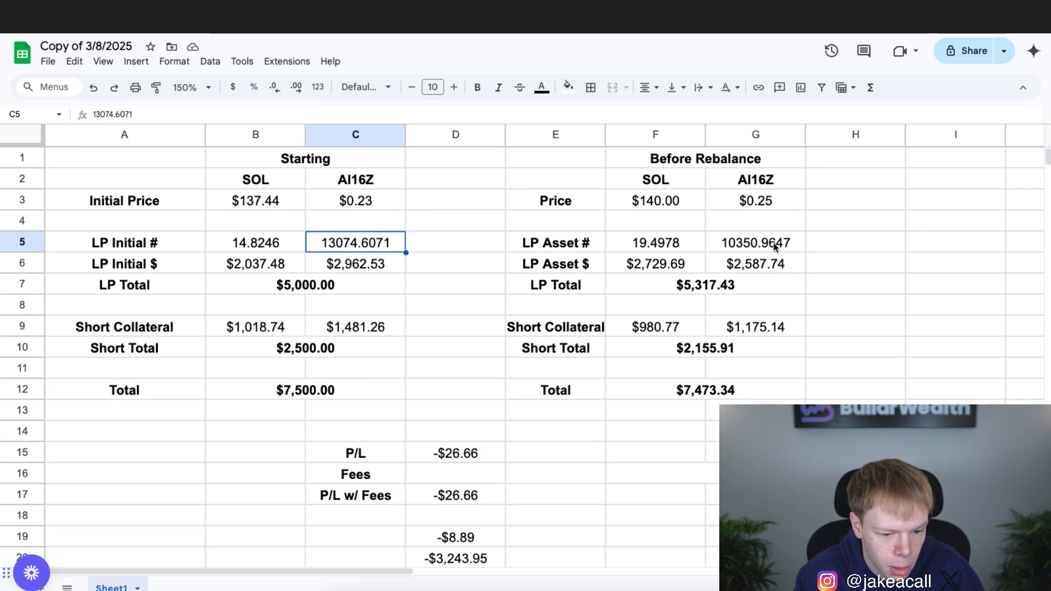
pyautogui.click(755, 243)
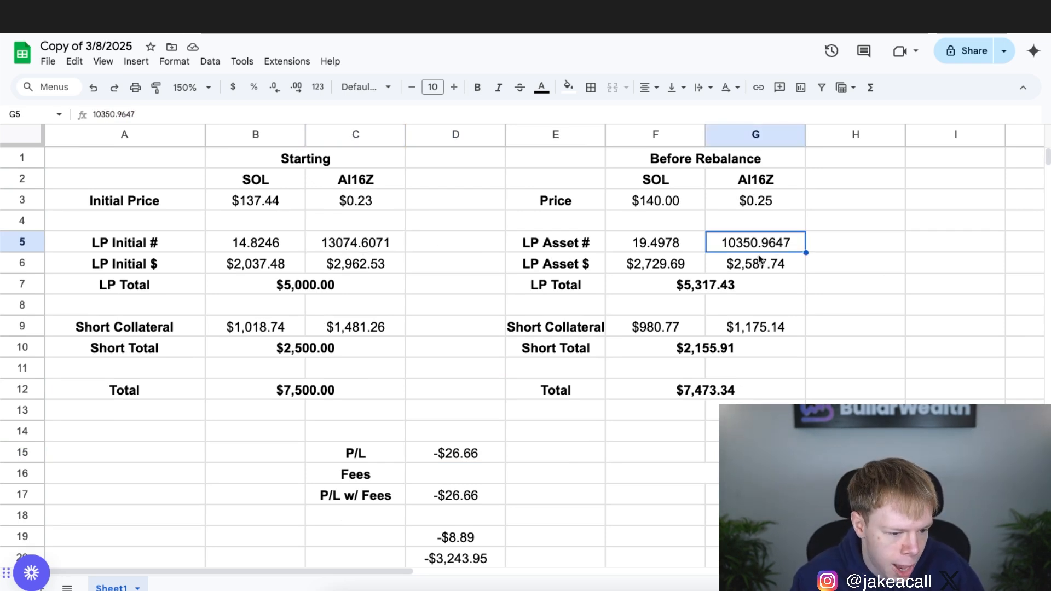
pyautogui.click(354, 241)
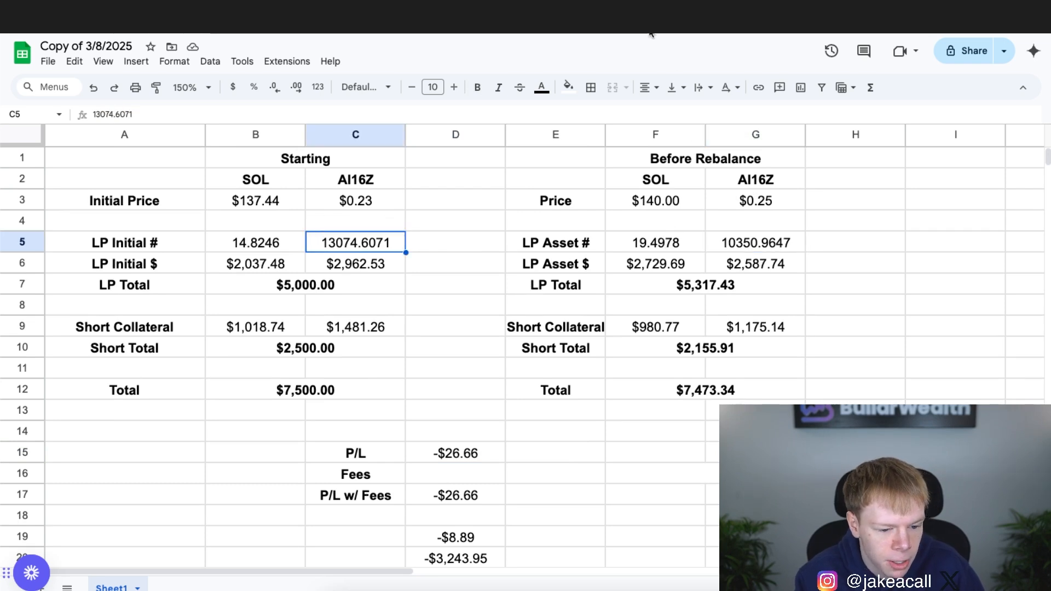
pyautogui.moveTo(568, 87)
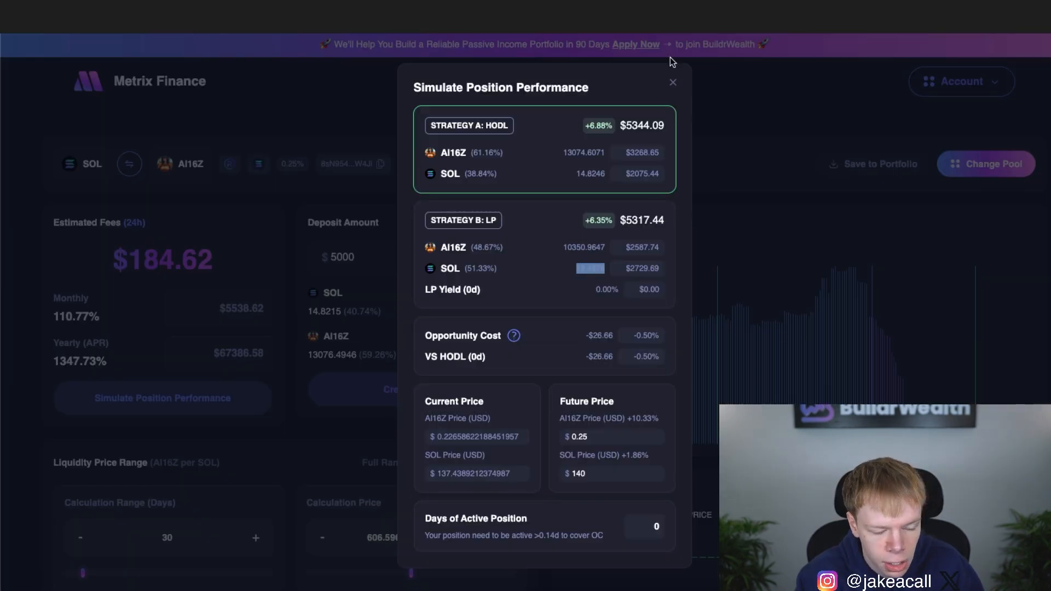
pyautogui.click(672, 81)
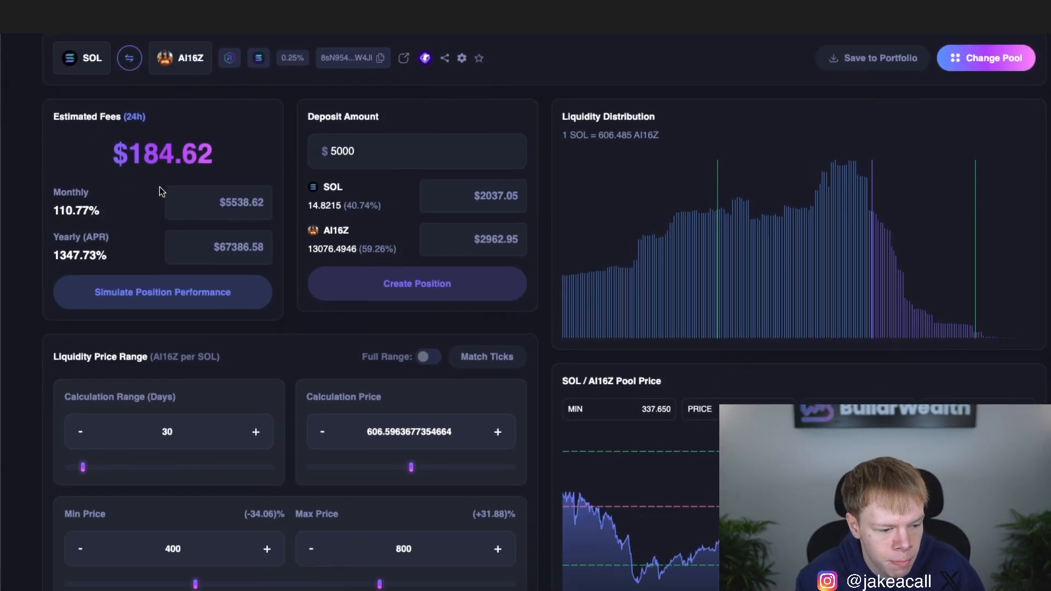
pyautogui.click(162, 291)
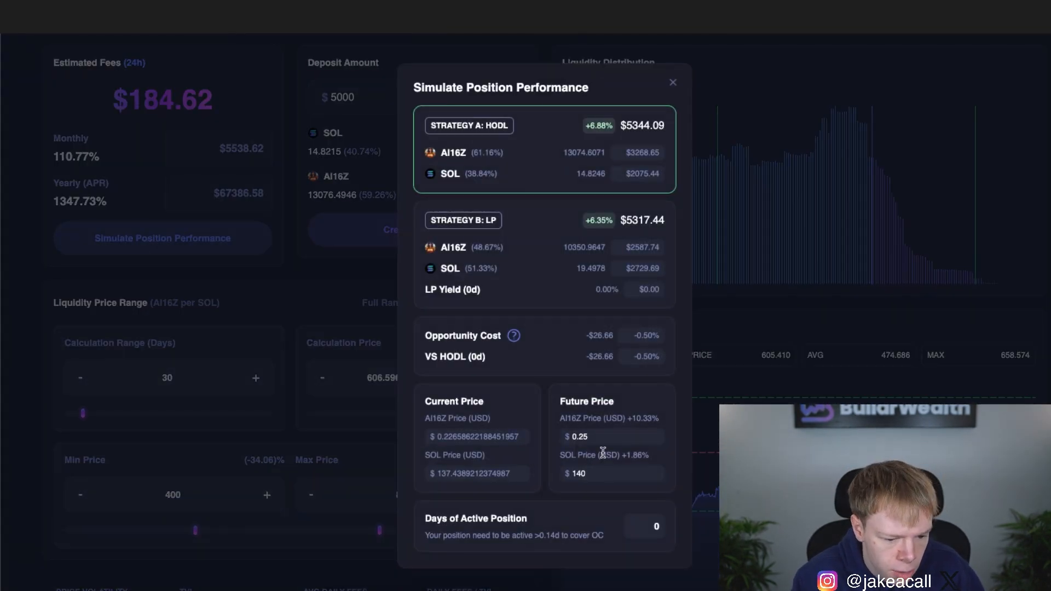
pyautogui.moveTo(636, 432)
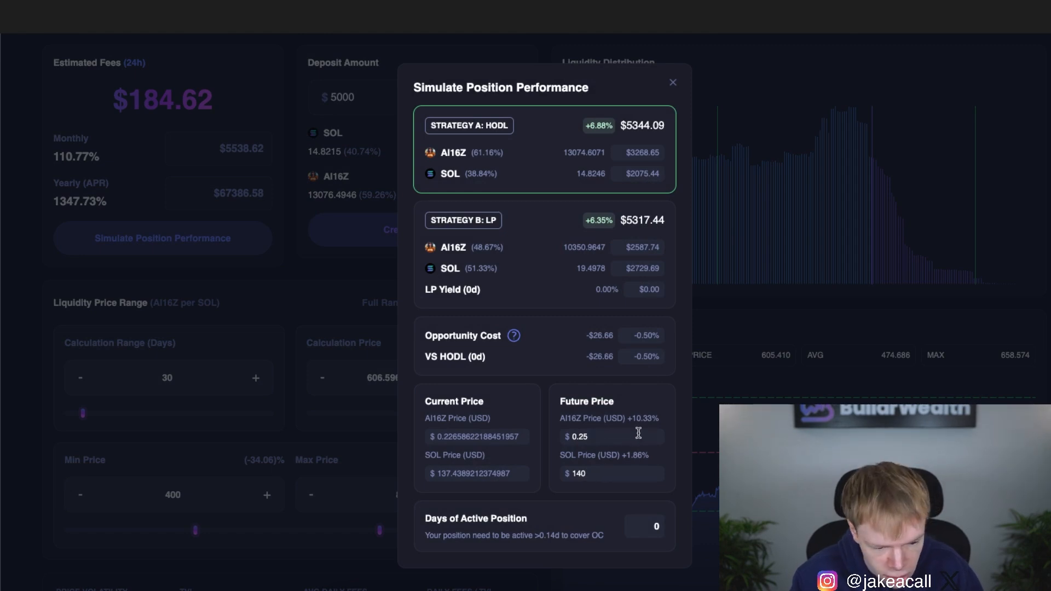
pyautogui.moveTo(668, 422)
pyautogui.write('14')
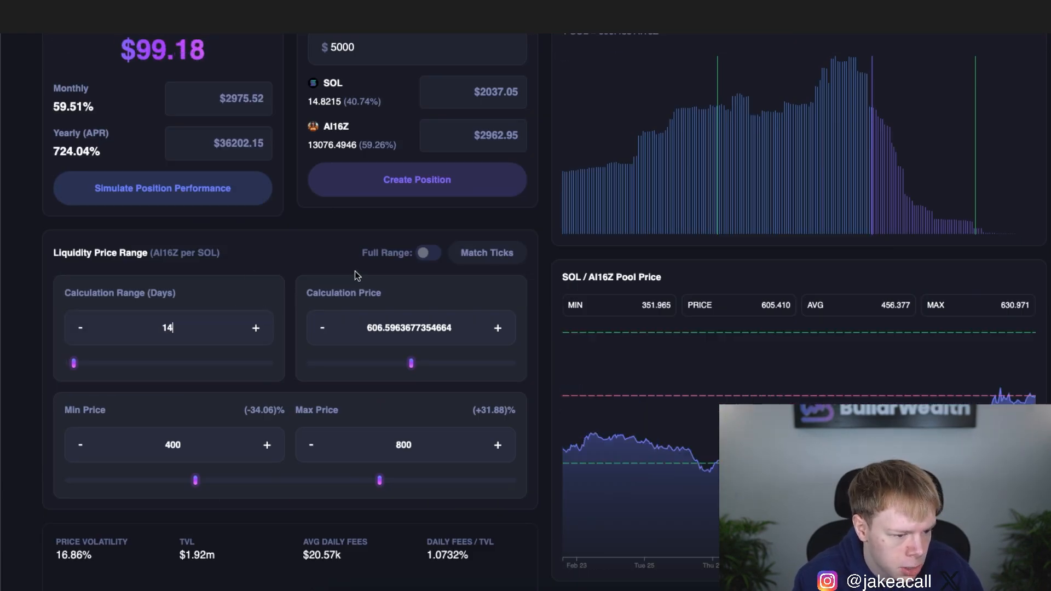
# Scroll back up after setting the Calculation Range to 14 days
pyautogui.scroll(3)
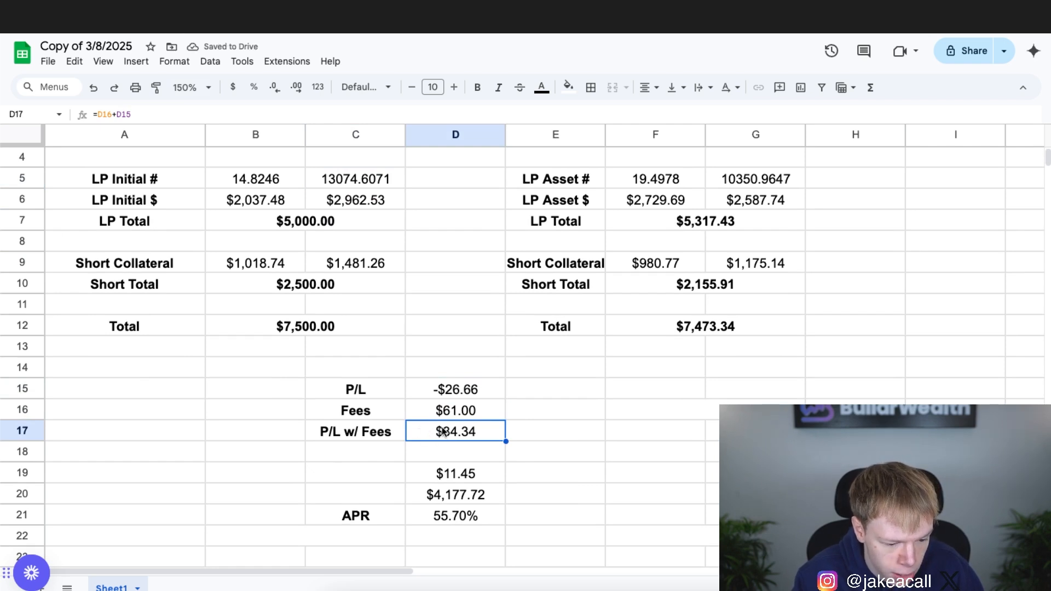
# Enter 180 as the fees value in D16 and check the updated figure
pyautogui.click(455, 410)
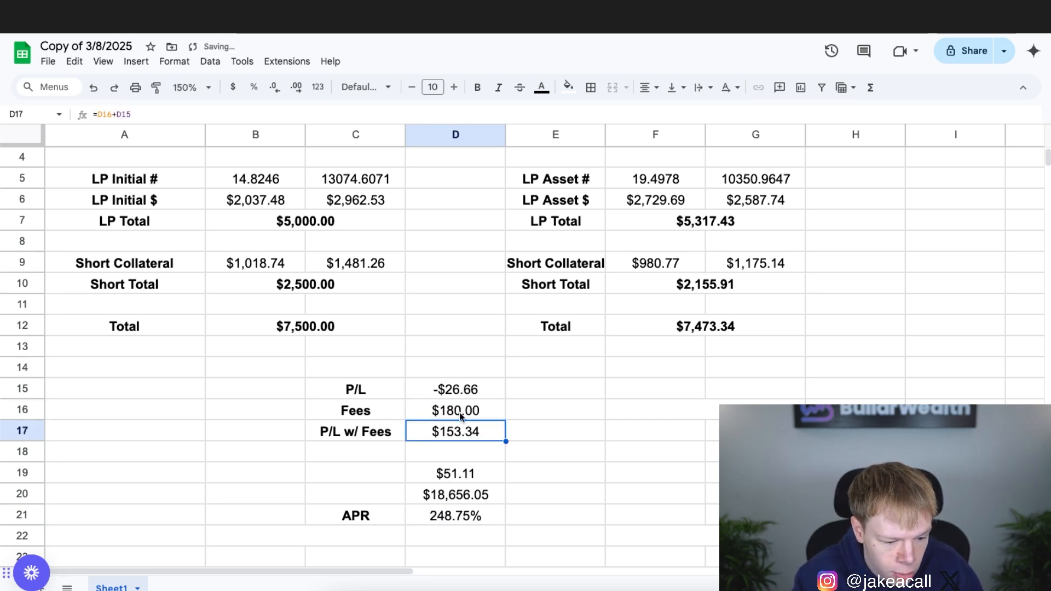
pyautogui.click(455, 515)
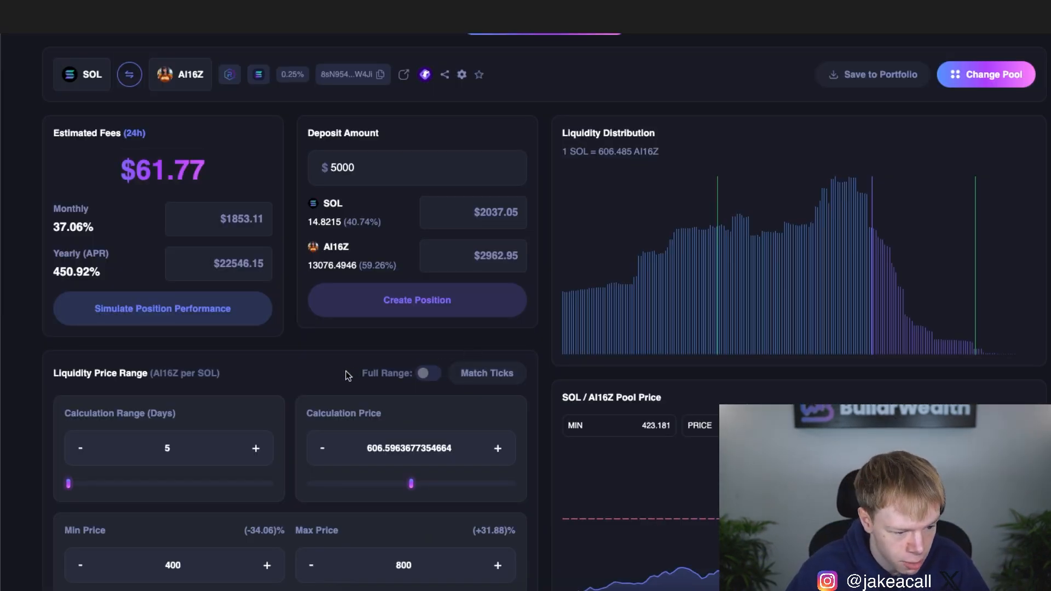
# Simulate future prices of $0.20 AI16Z and $133 SOL, then return to the spreadsheet
pyautogui.click(162, 308)
pyautogui.write('1')
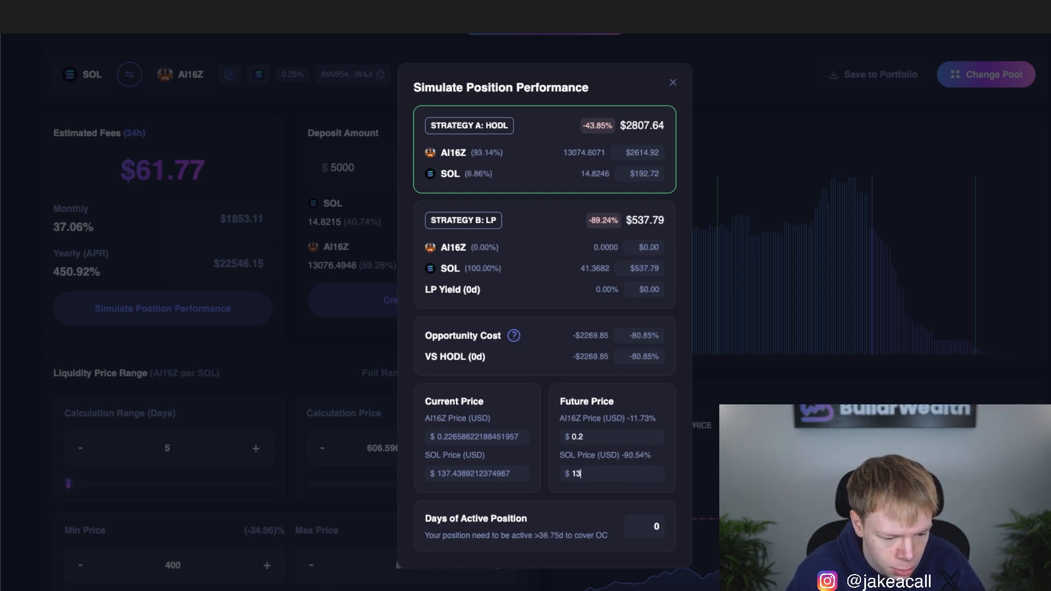
pyautogui.write('3')
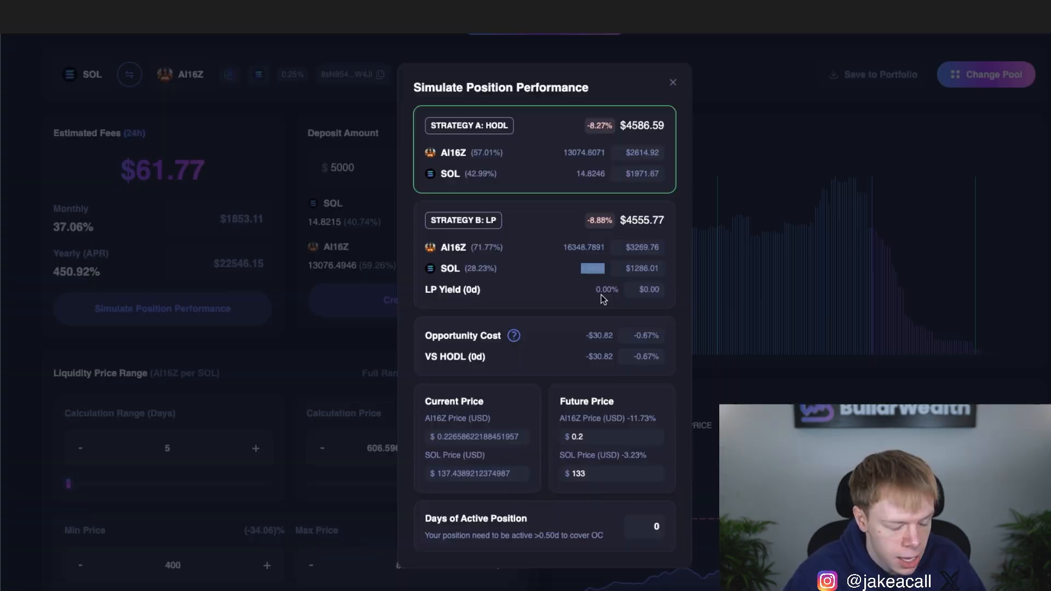
pyautogui.moveTo(567, 340)
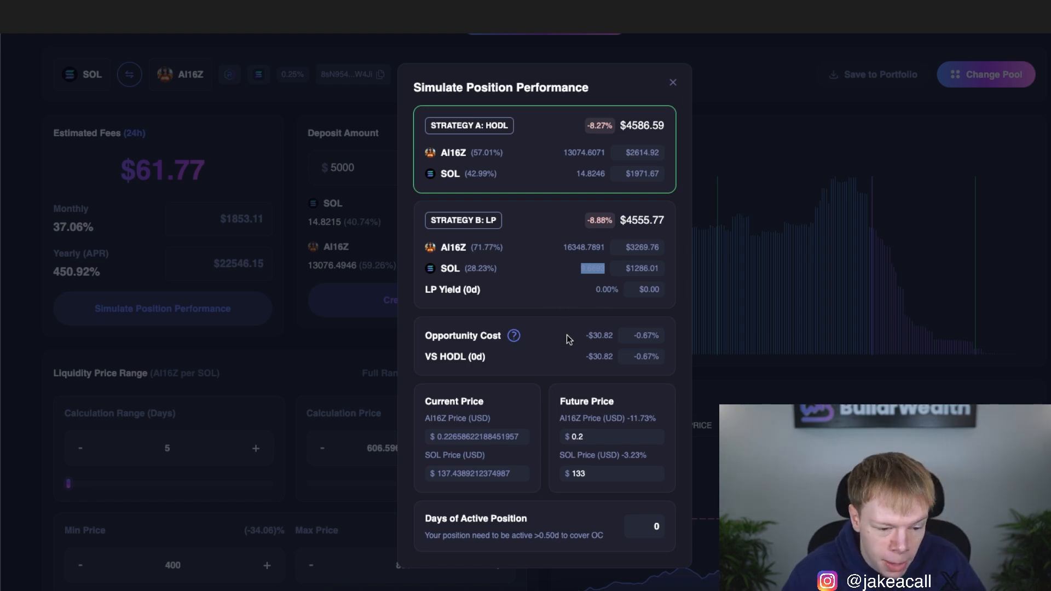
pyautogui.moveTo(567, 341)
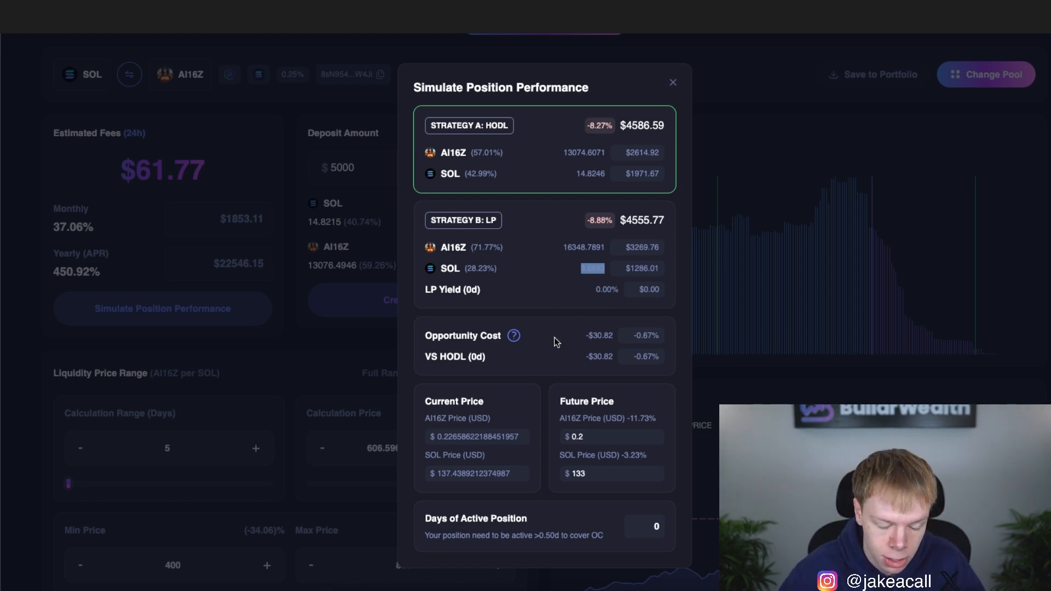
pyautogui.moveTo(514, 111)
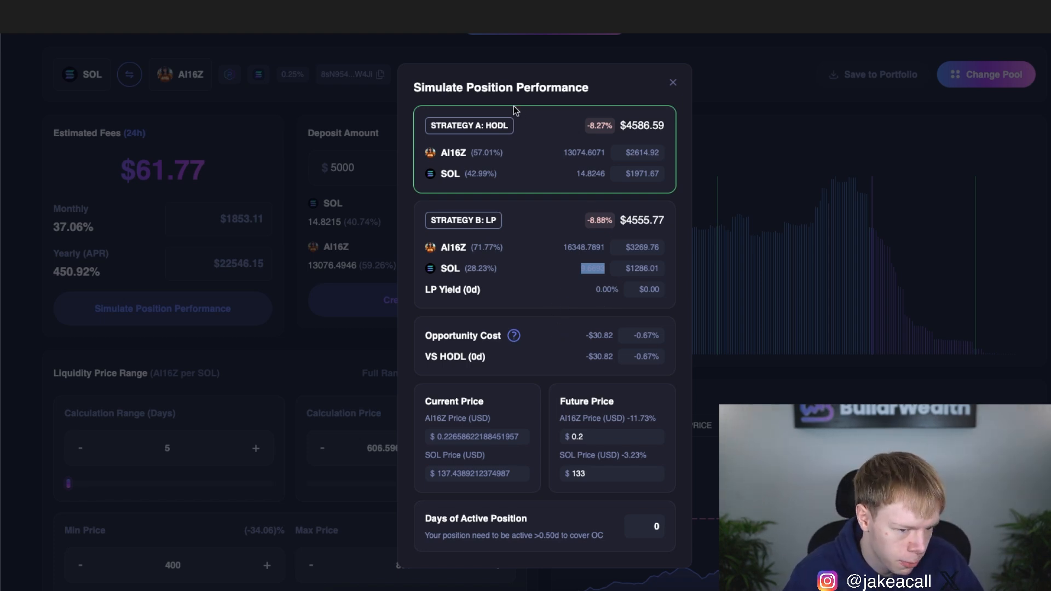
pyautogui.press('alt+tab')
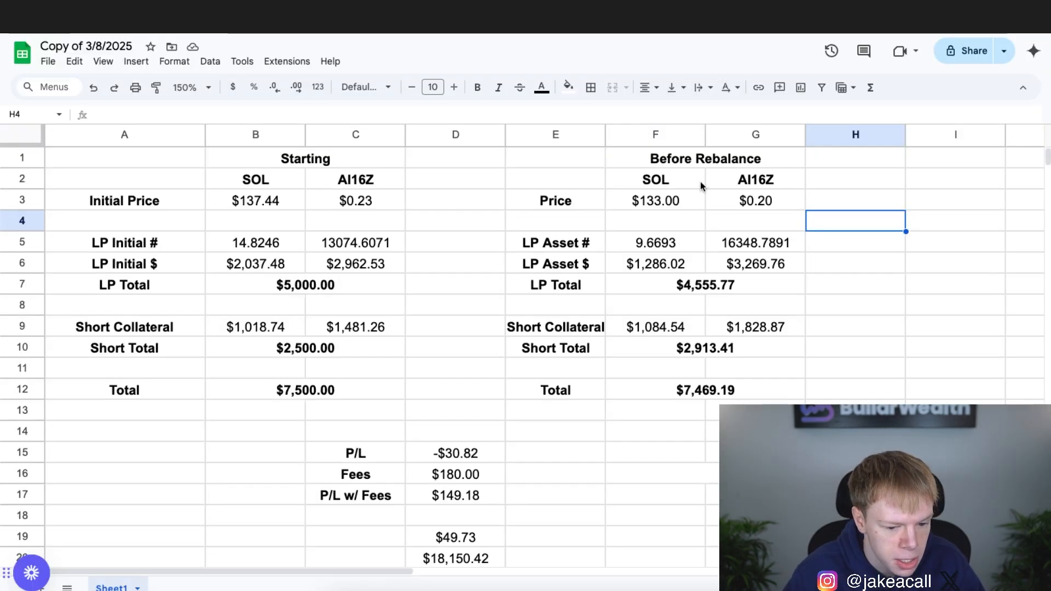
pyautogui.scroll(-3)
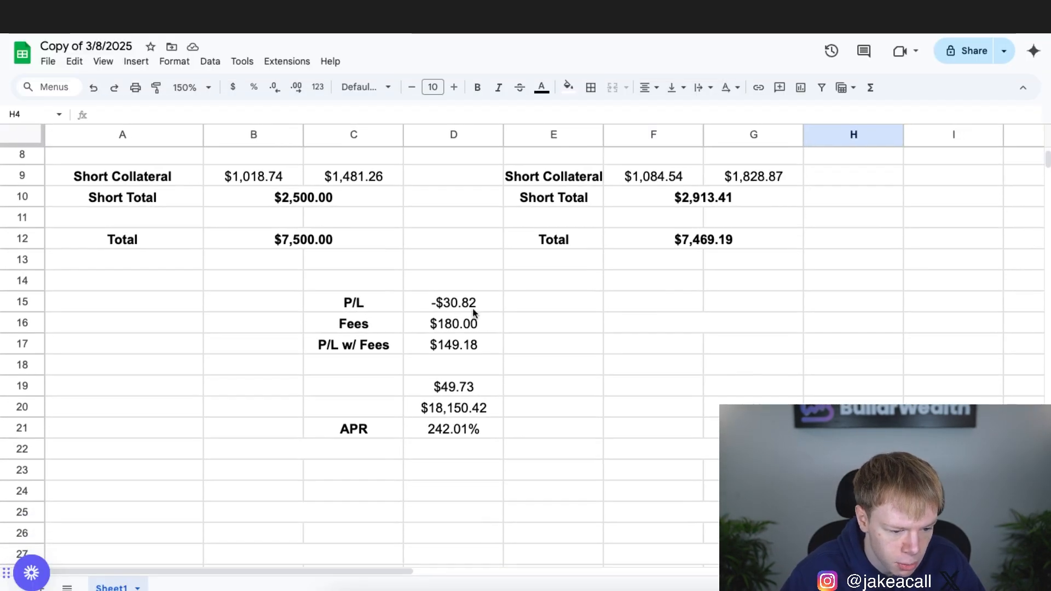
pyautogui.click(453, 302)
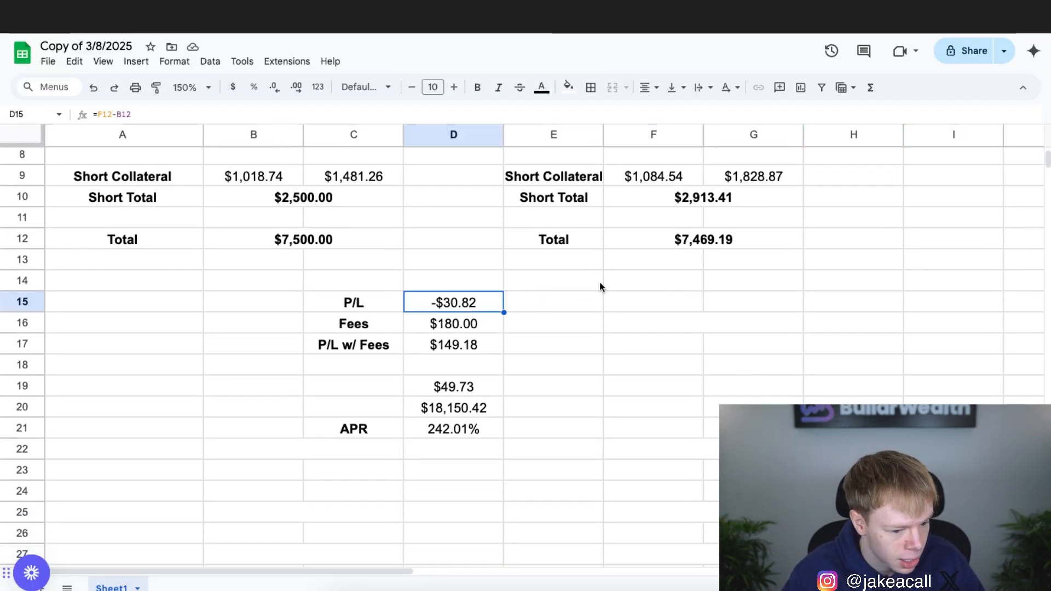
pyautogui.click(454, 429)
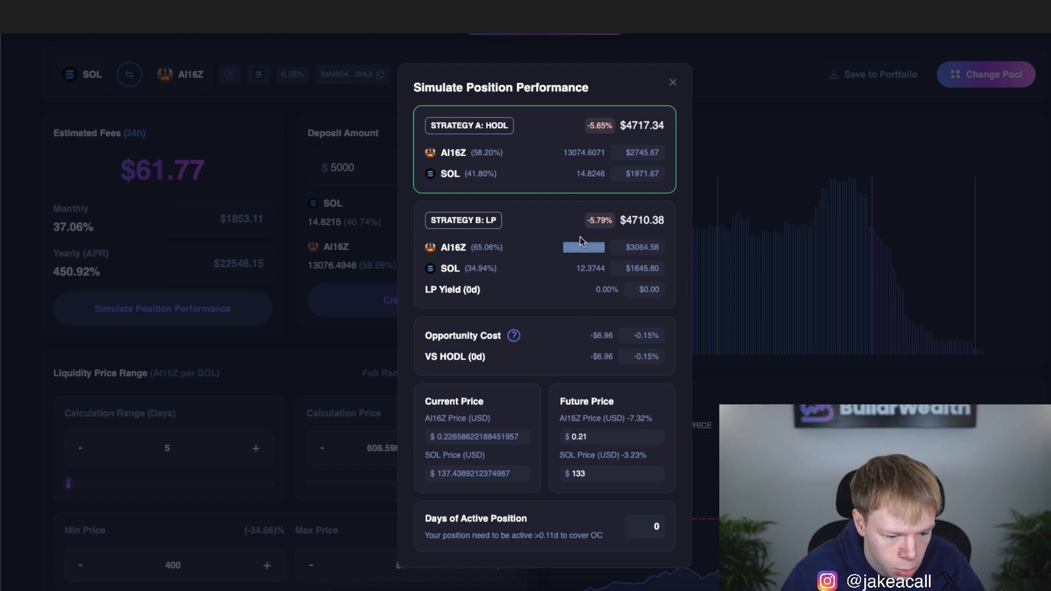
pyautogui.moveTo(577, 261)
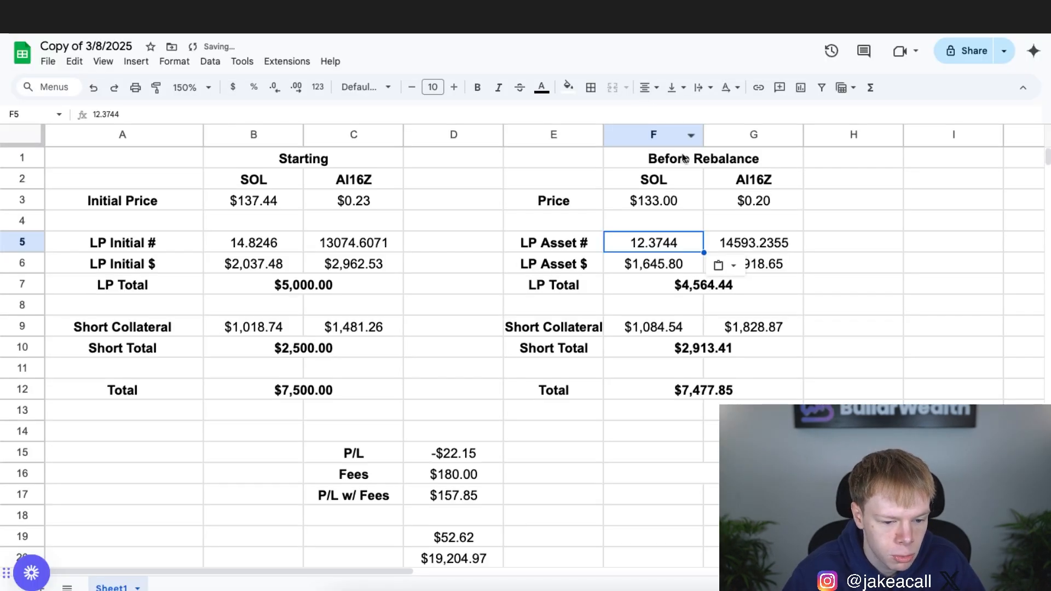
# Commit the $0.21 AI16Z price and inspect the P/L formula in D15
pyautogui.click(752, 199)
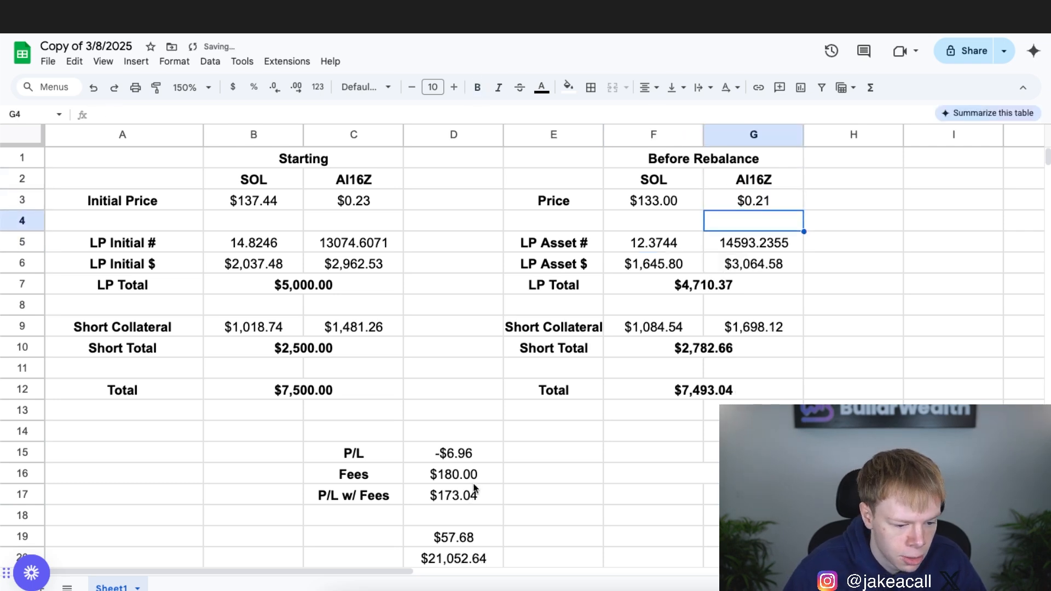
pyautogui.click(453, 452)
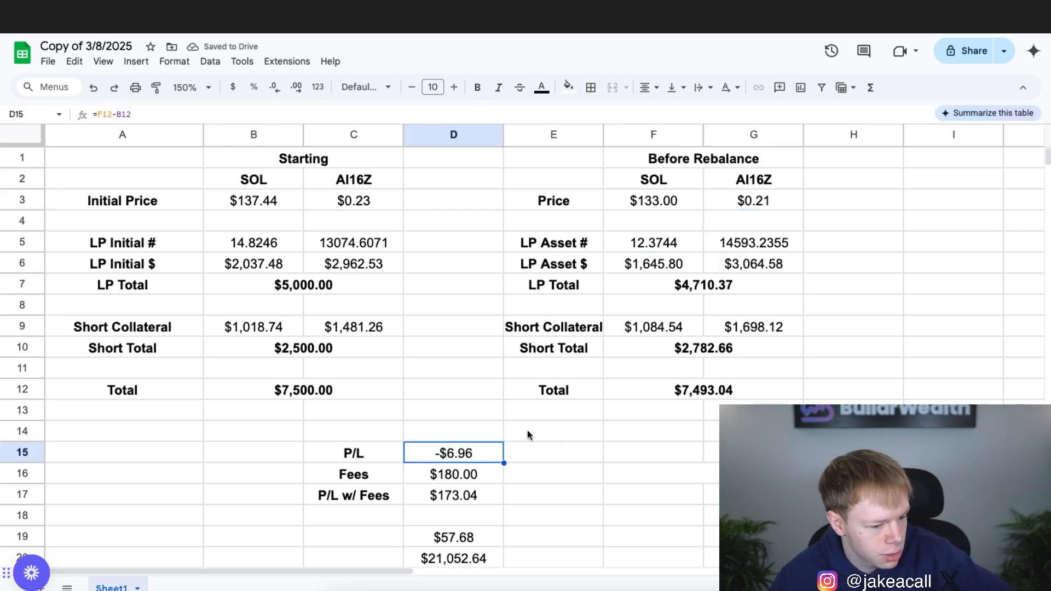
pyautogui.scroll(-3)
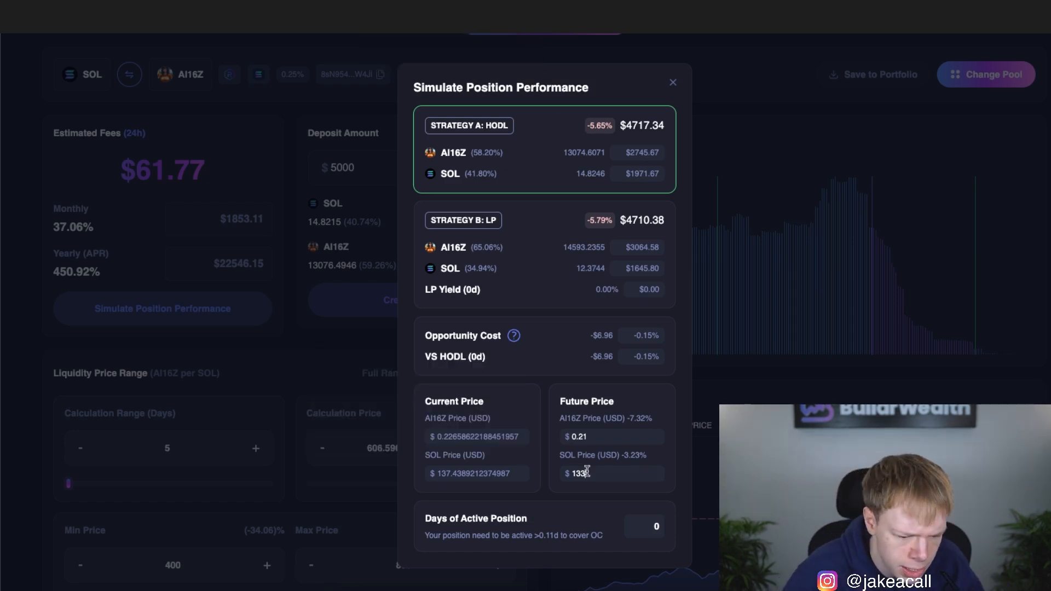
# Set the future SOL price to 127 and select the simulated LP token amount
pyautogui.write('125')
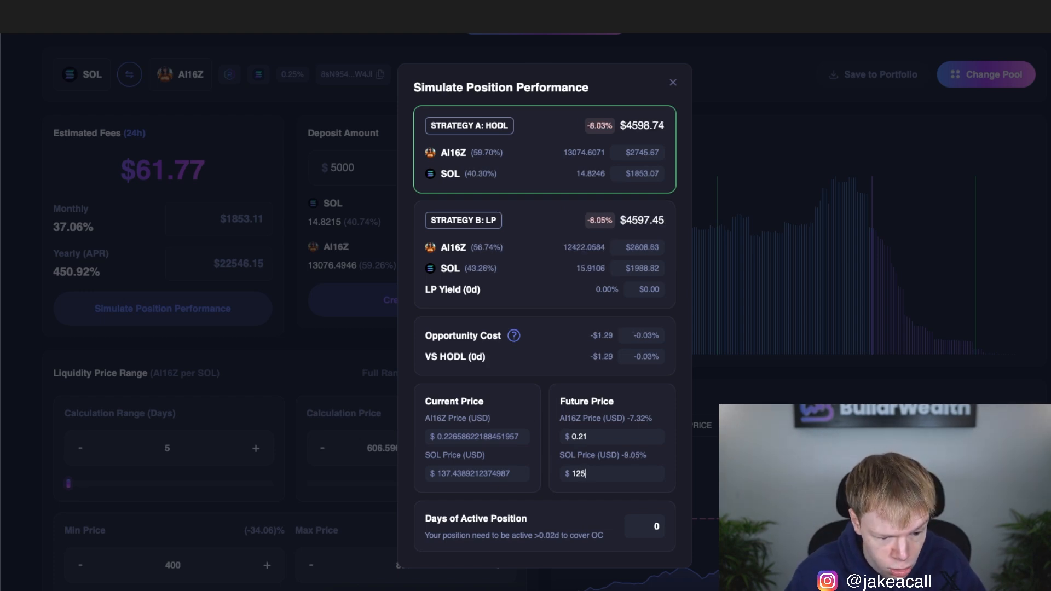
pyautogui.write('127')
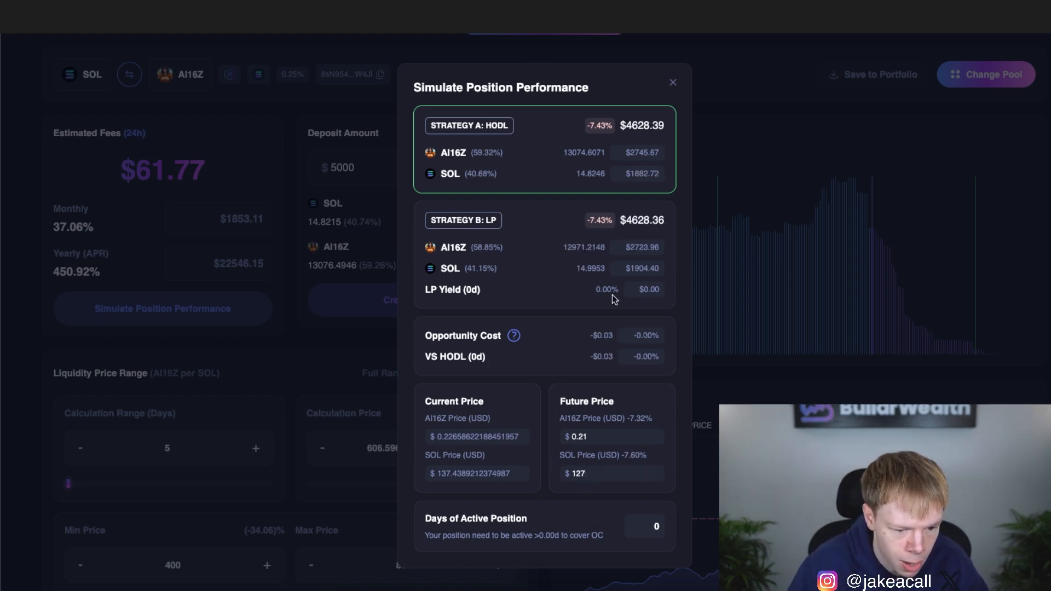
pyautogui.doubleClick(582, 247)
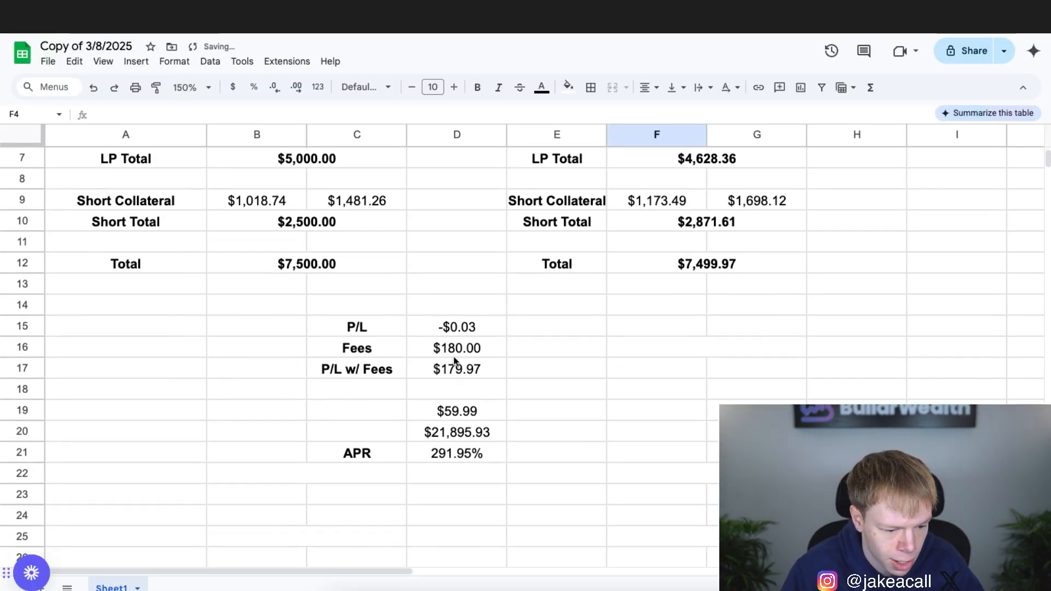
# Review the Fees value and the SOL LP asset amount for the $127 scenario
pyautogui.click(456, 348)
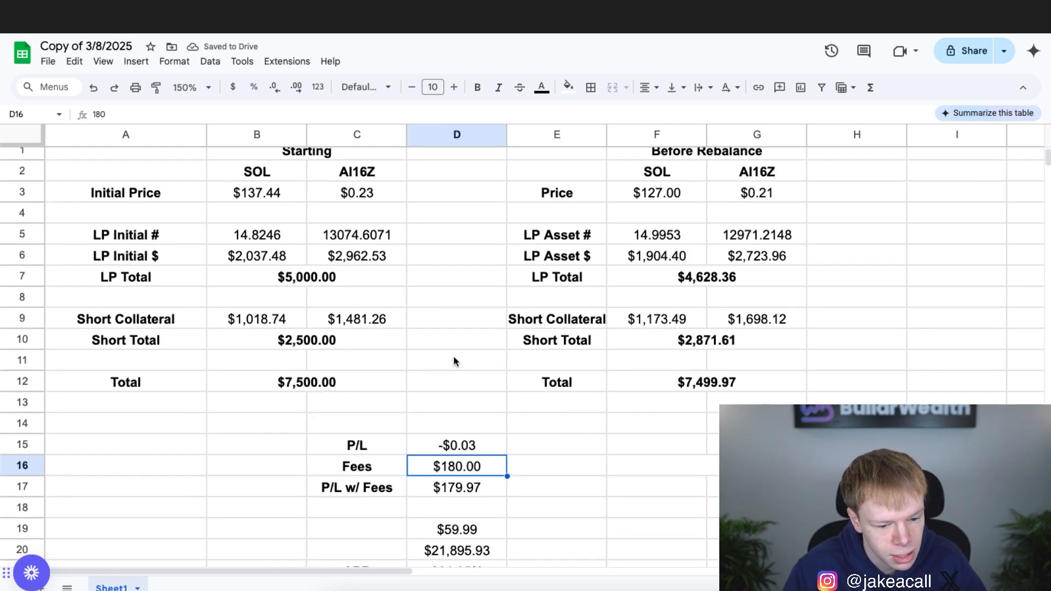
pyautogui.moveTo(458, 146)
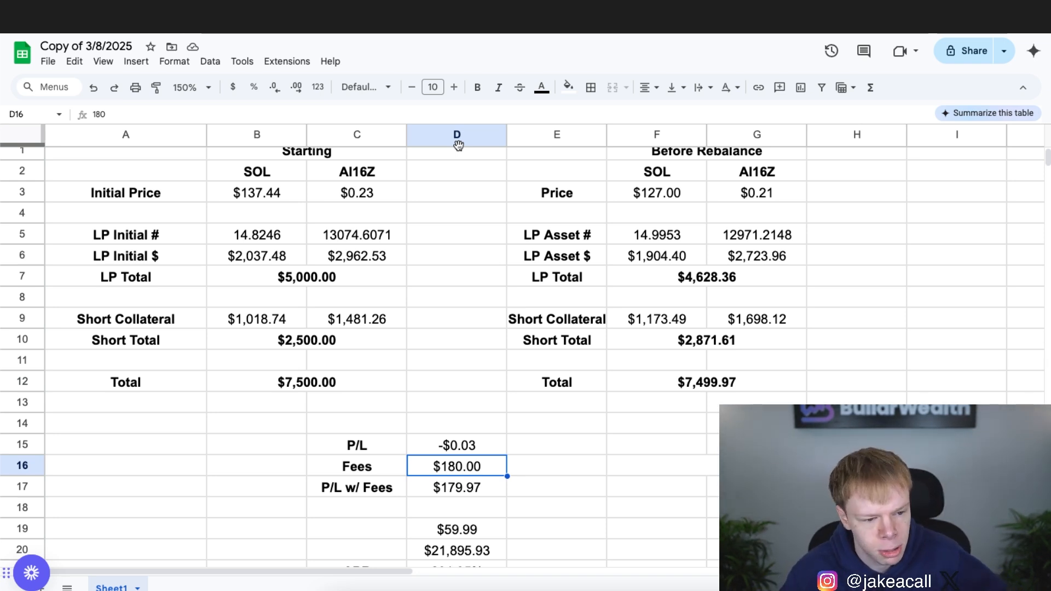
pyautogui.click(656, 235)
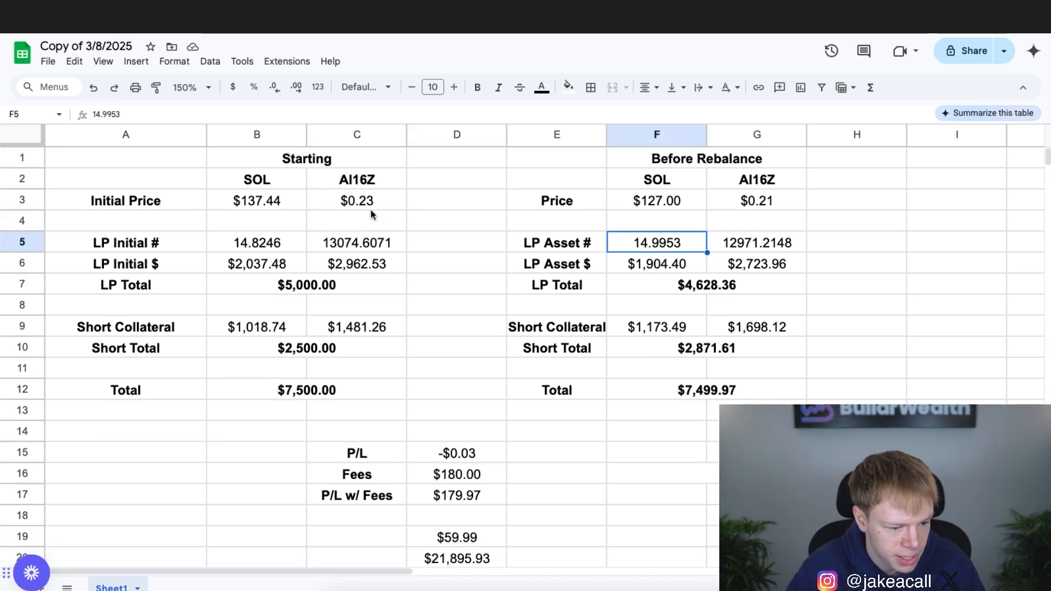
pyautogui.click(457, 201)
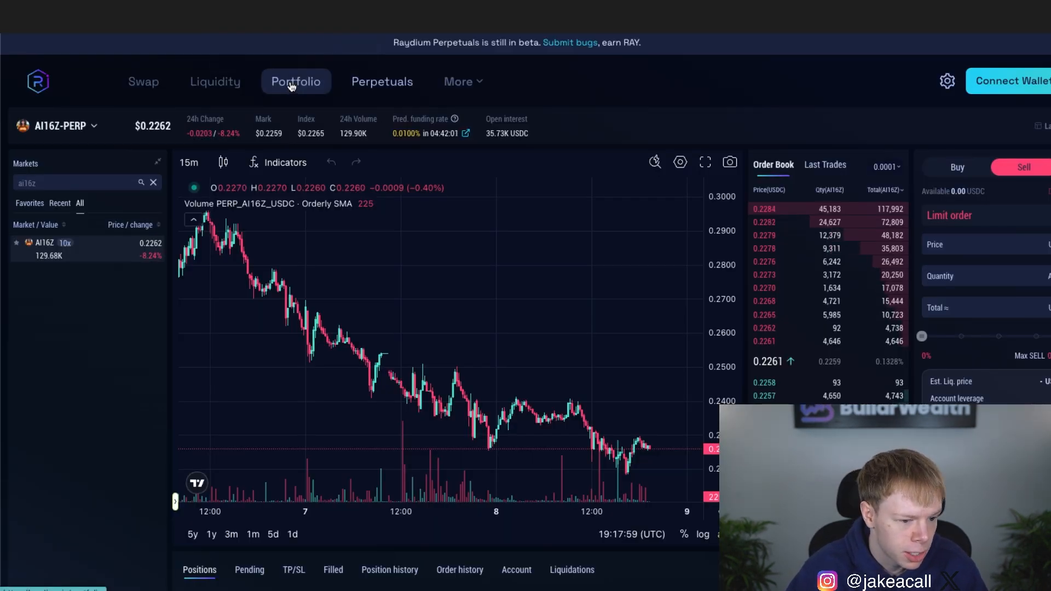
# Search the Raydium liquidity pools for 'ai' and filter to ai16z
pyautogui.click(215, 81)
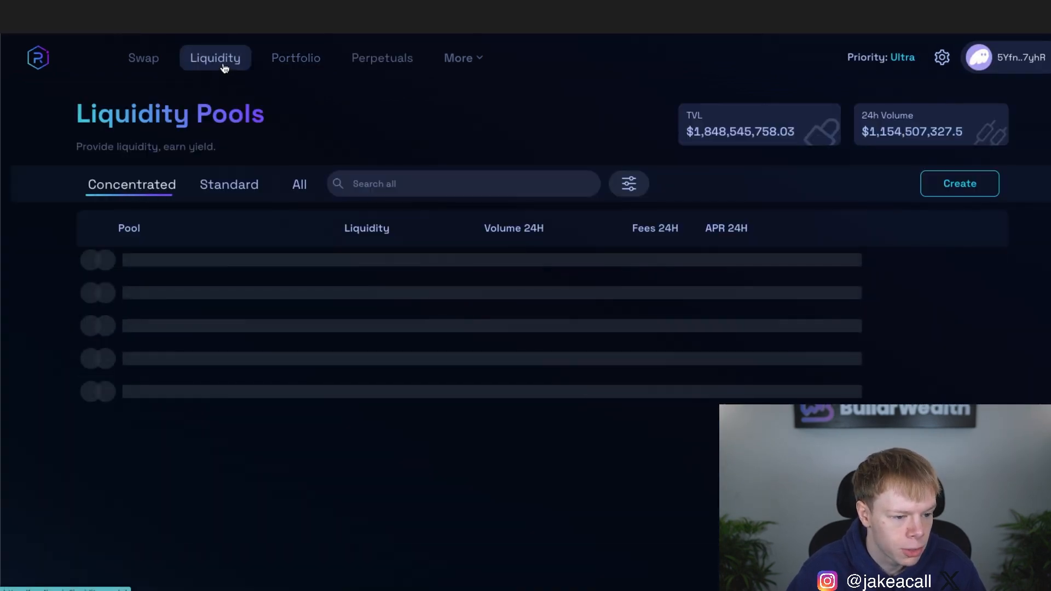
pyautogui.click(162, 308)
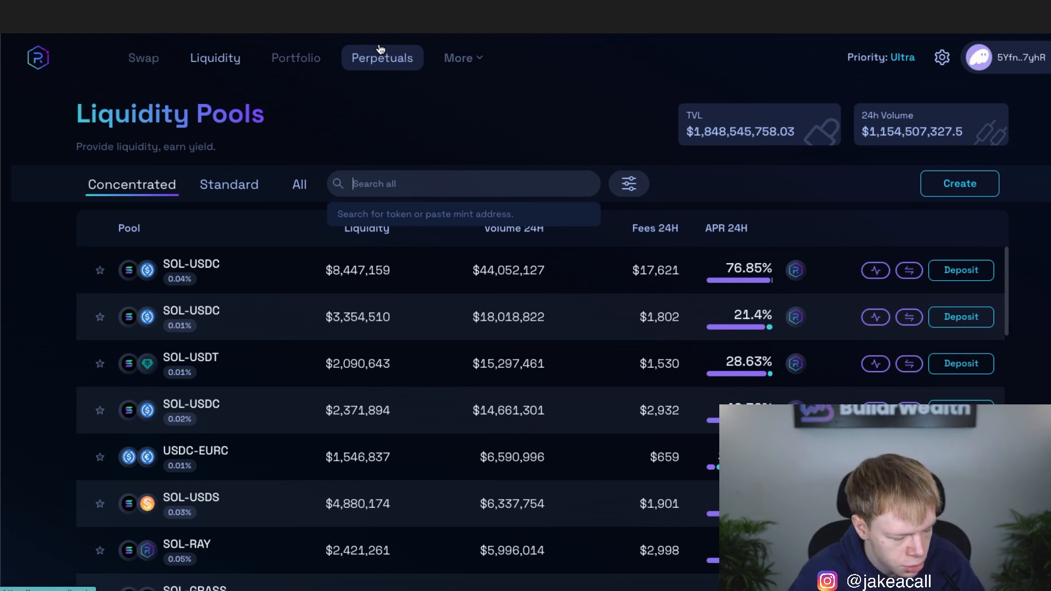
pyautogui.write('ai')
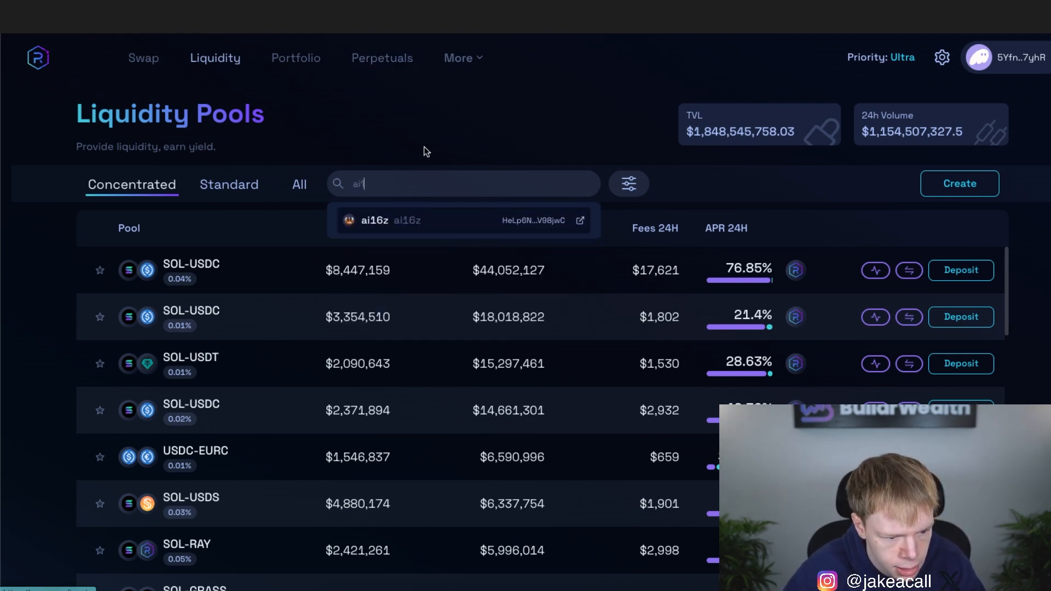
pyautogui.click(373, 220)
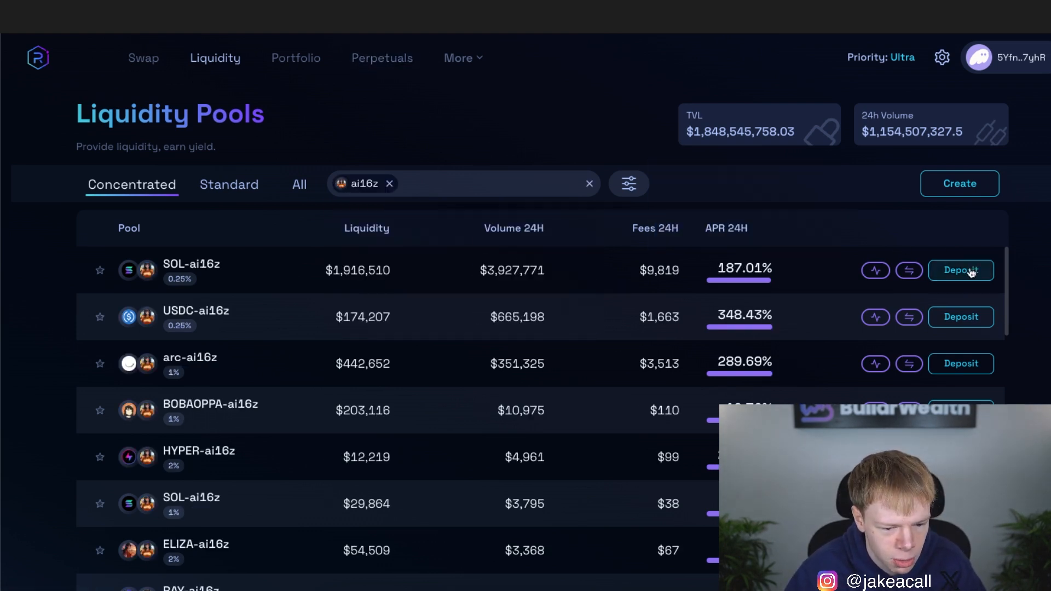
# Start a deposit into the SOL-ai16z 0.25% pool
pyautogui.click(960, 269)
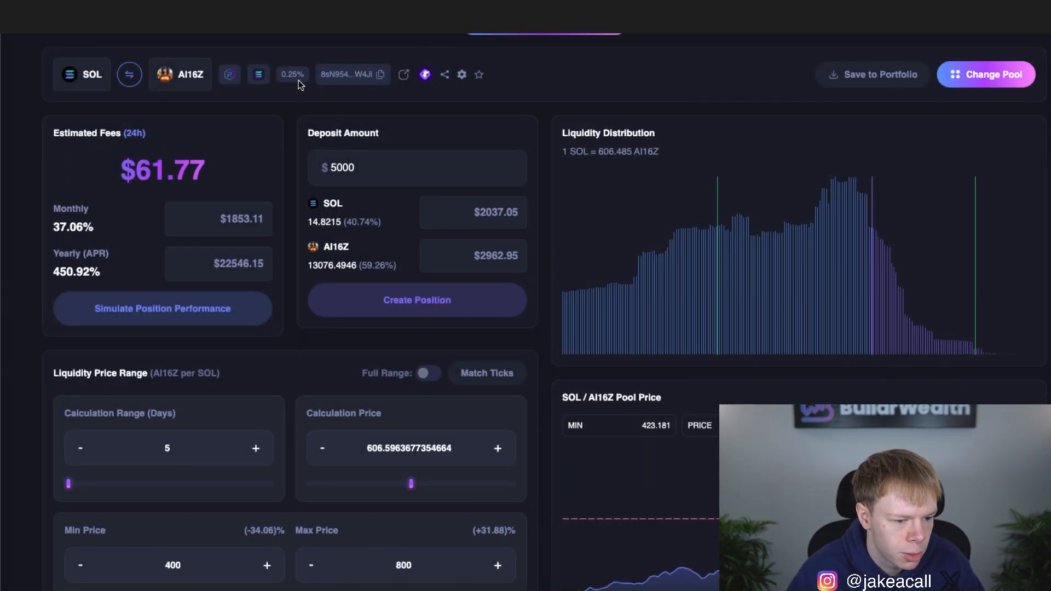
pyautogui.moveTo(418, 238)
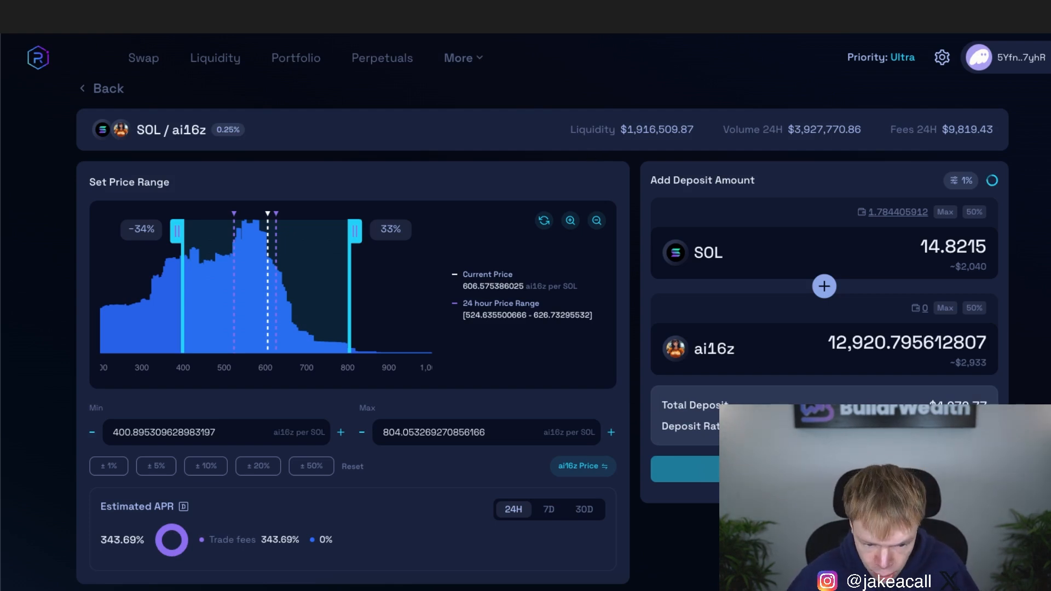
pyautogui.moveTo(339, 179)
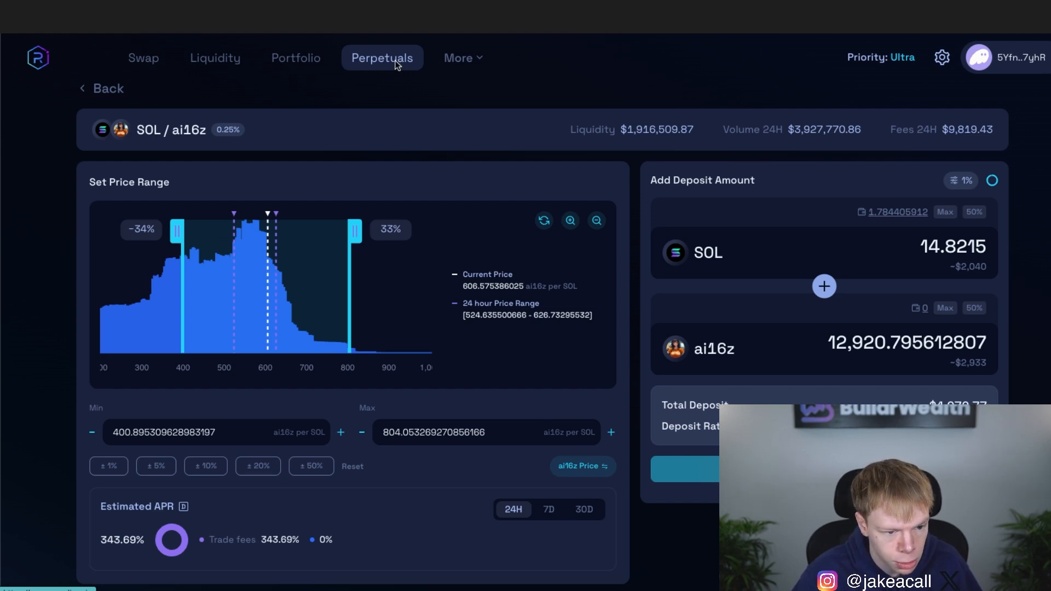
# Search the Raydium perpetuals markets for 'ai16' and select AI16Z
pyautogui.click(382, 58)
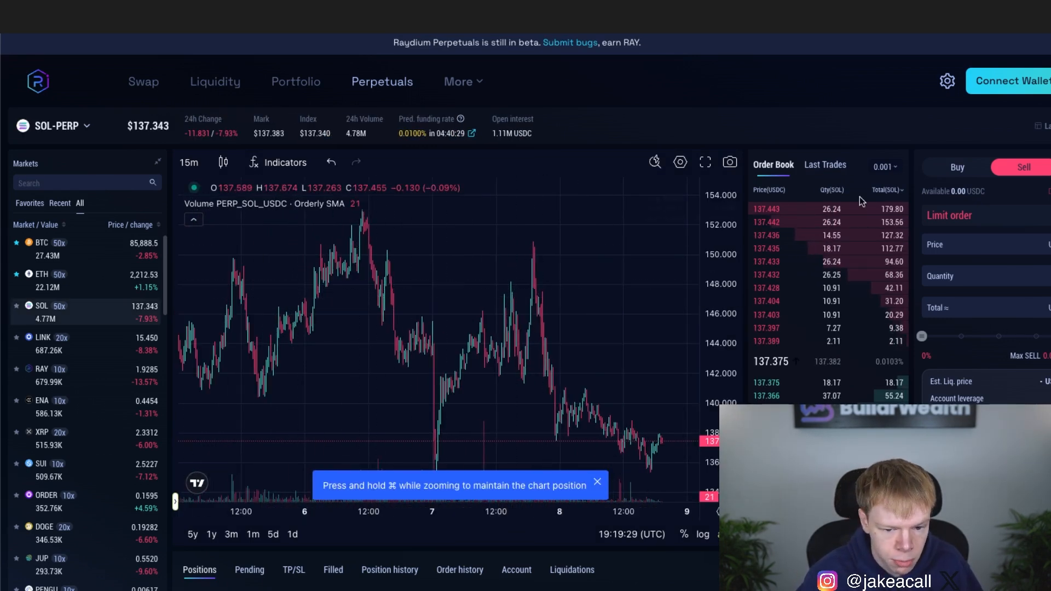
pyautogui.moveTo(307, 252)
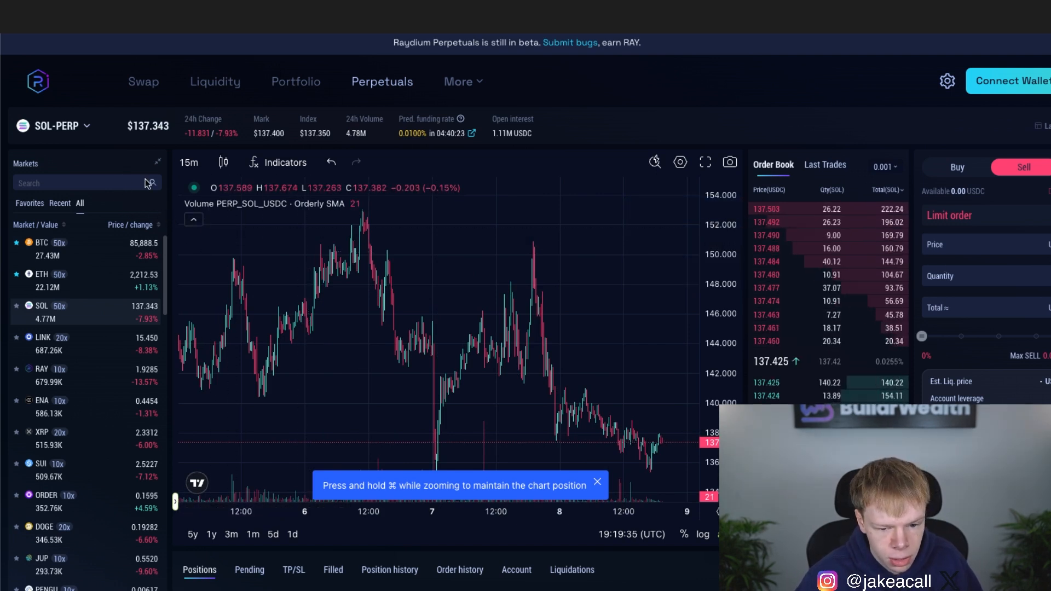
pyautogui.write('ai16')
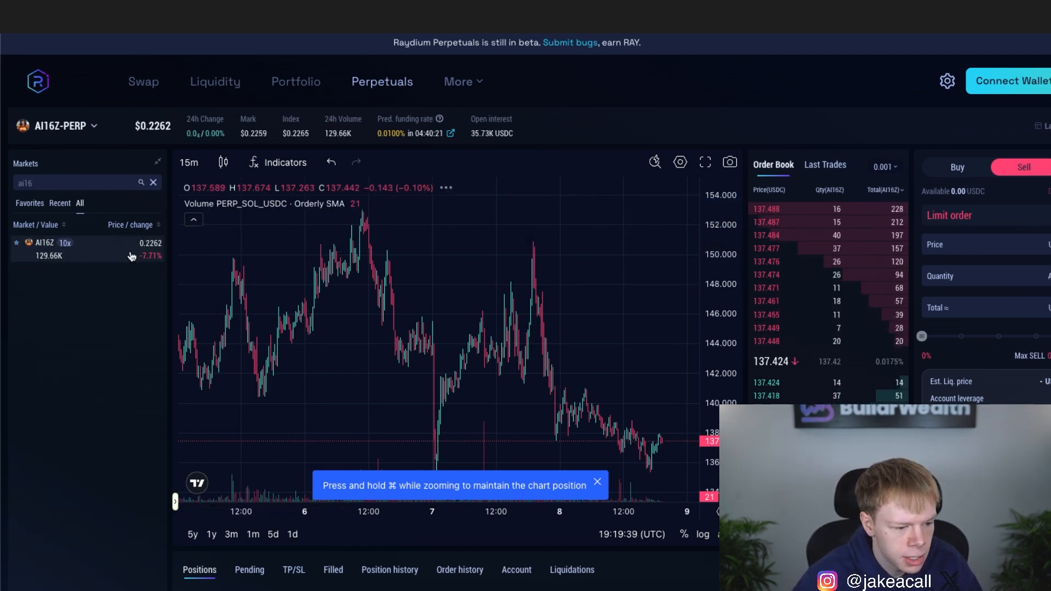
pyautogui.click(44, 243)
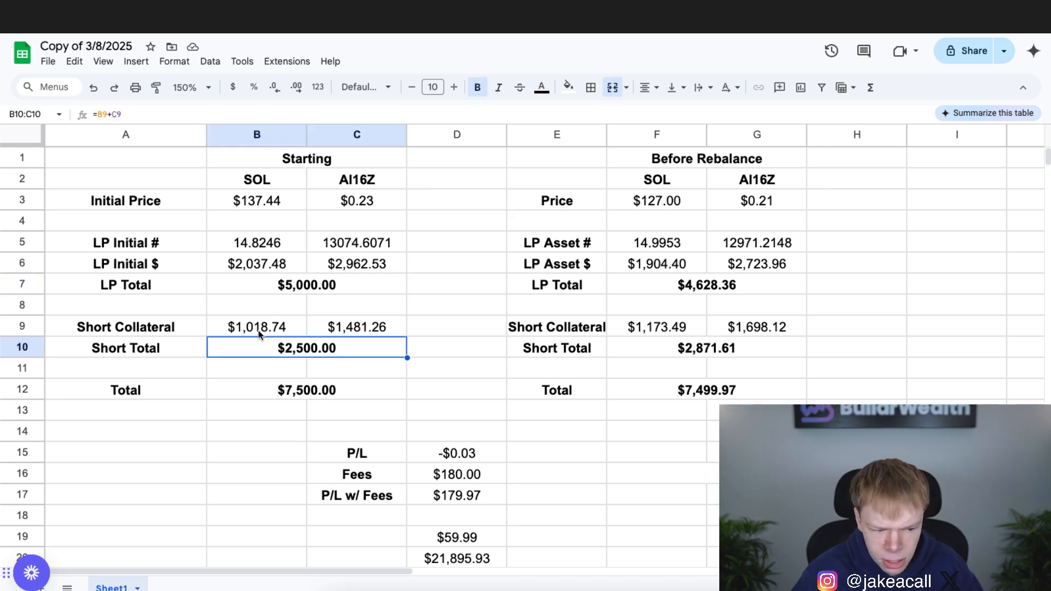
pyautogui.click(355, 326)
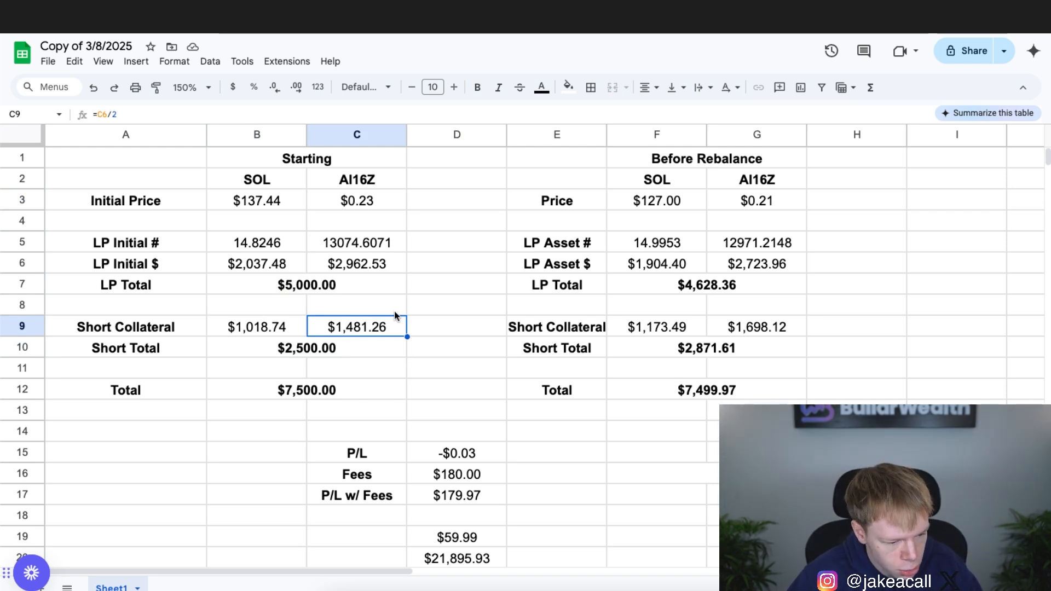
pyautogui.click(756, 243)
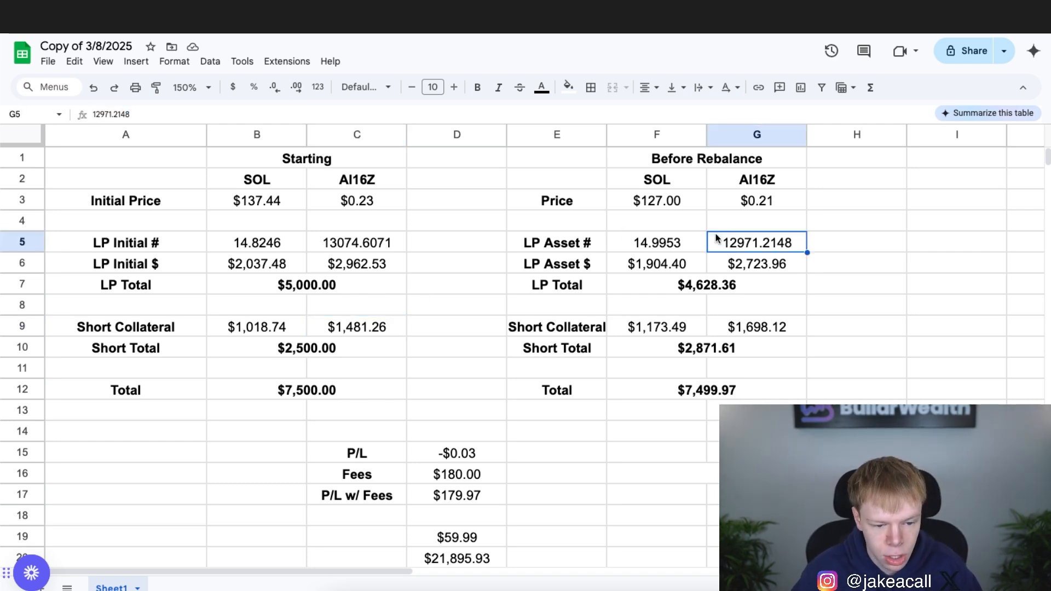
pyautogui.click(856, 242)
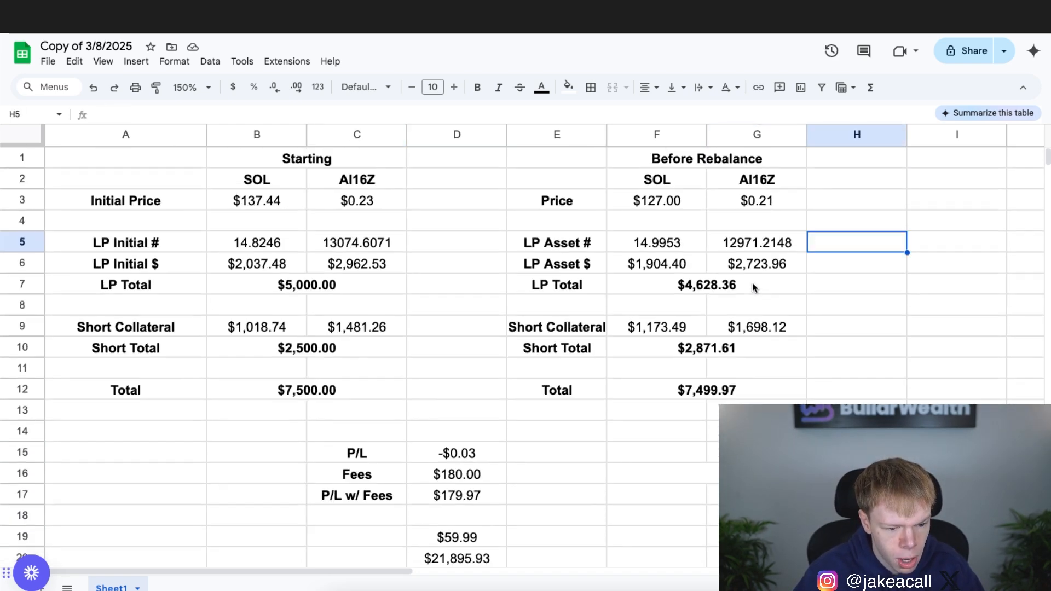